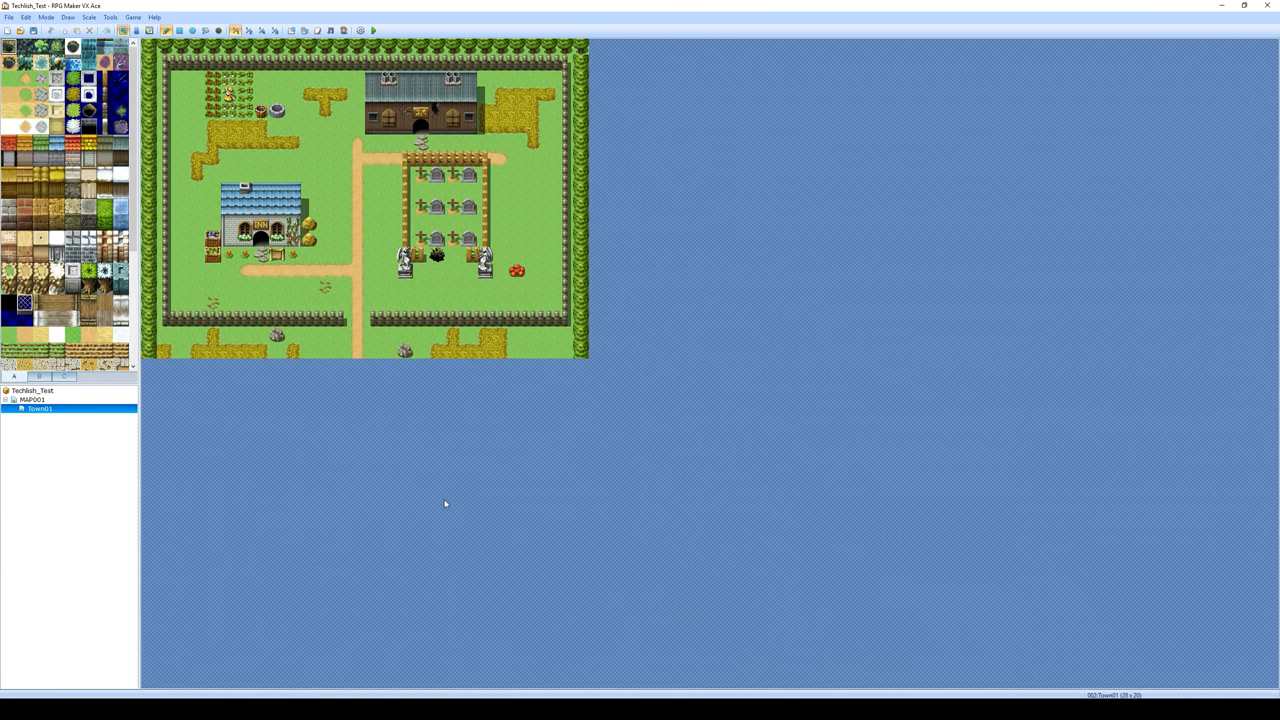
{"action": "mouse_move", "coordinate": [56, 400]}
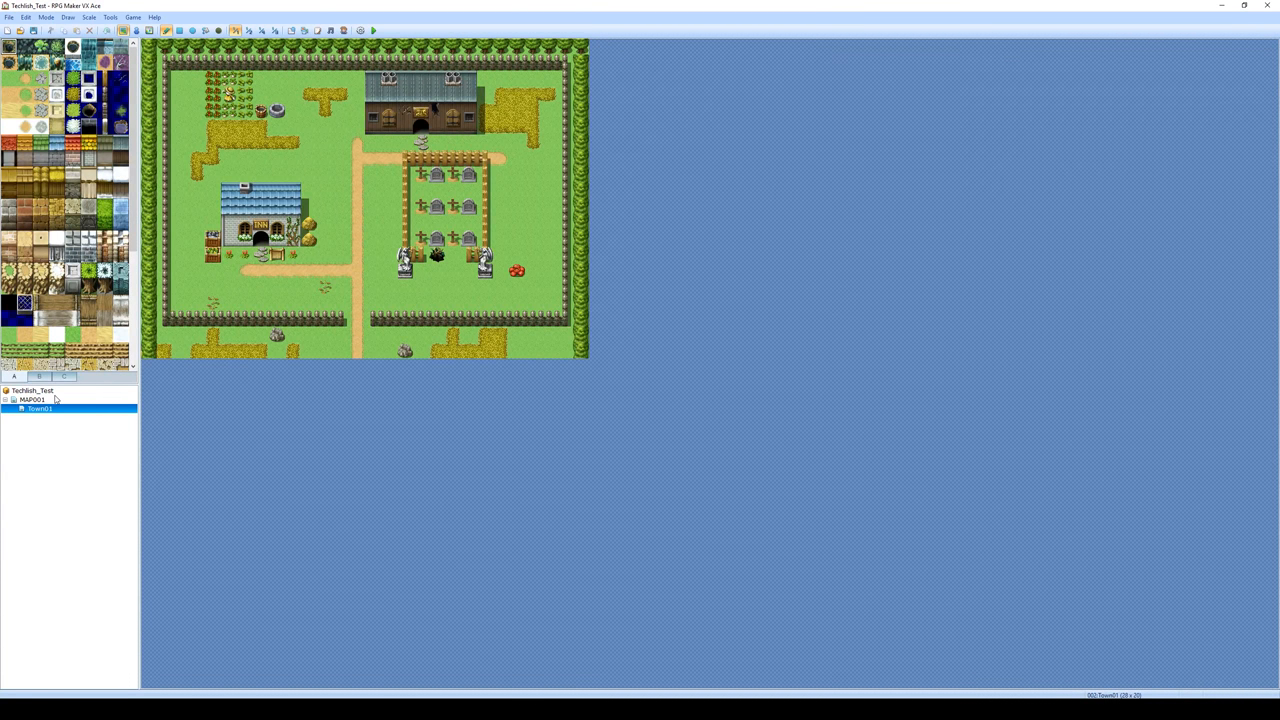
Select the world map (MAP001) in the map tree in place of the town map
{"action": "left_click", "coordinate": [32, 400]}
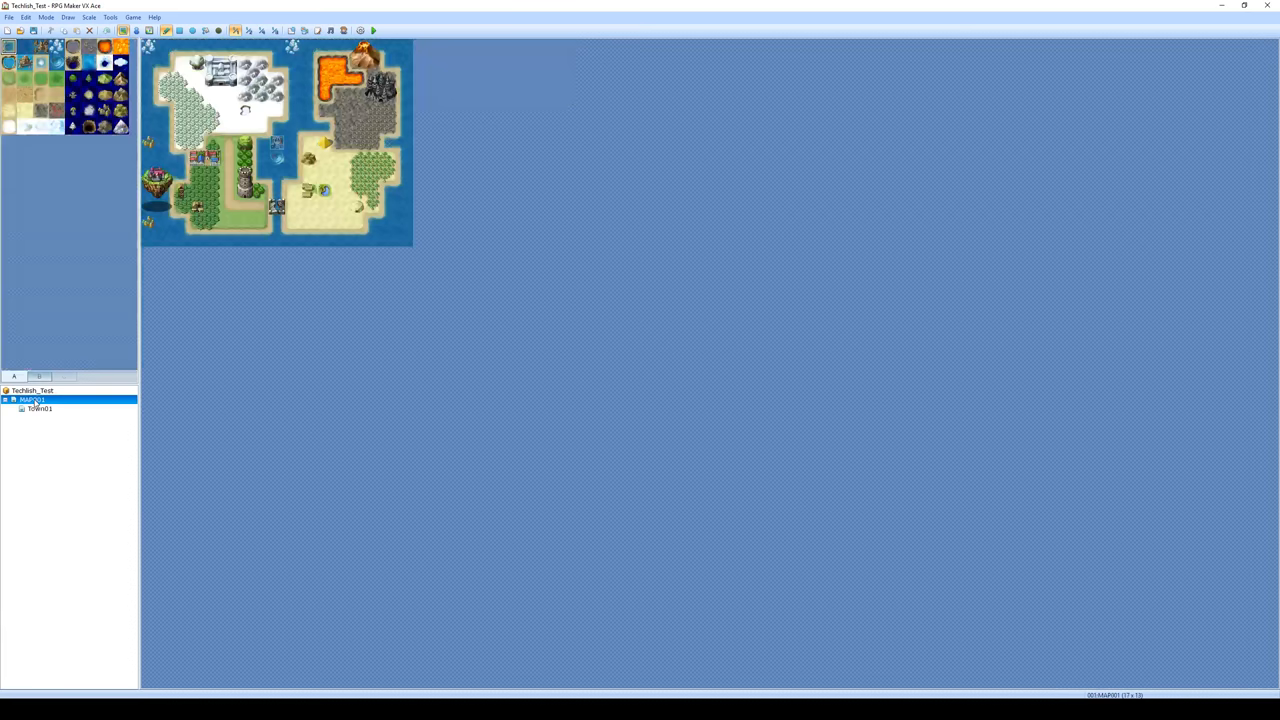
{"action": "left_click", "coordinate": [40, 408]}
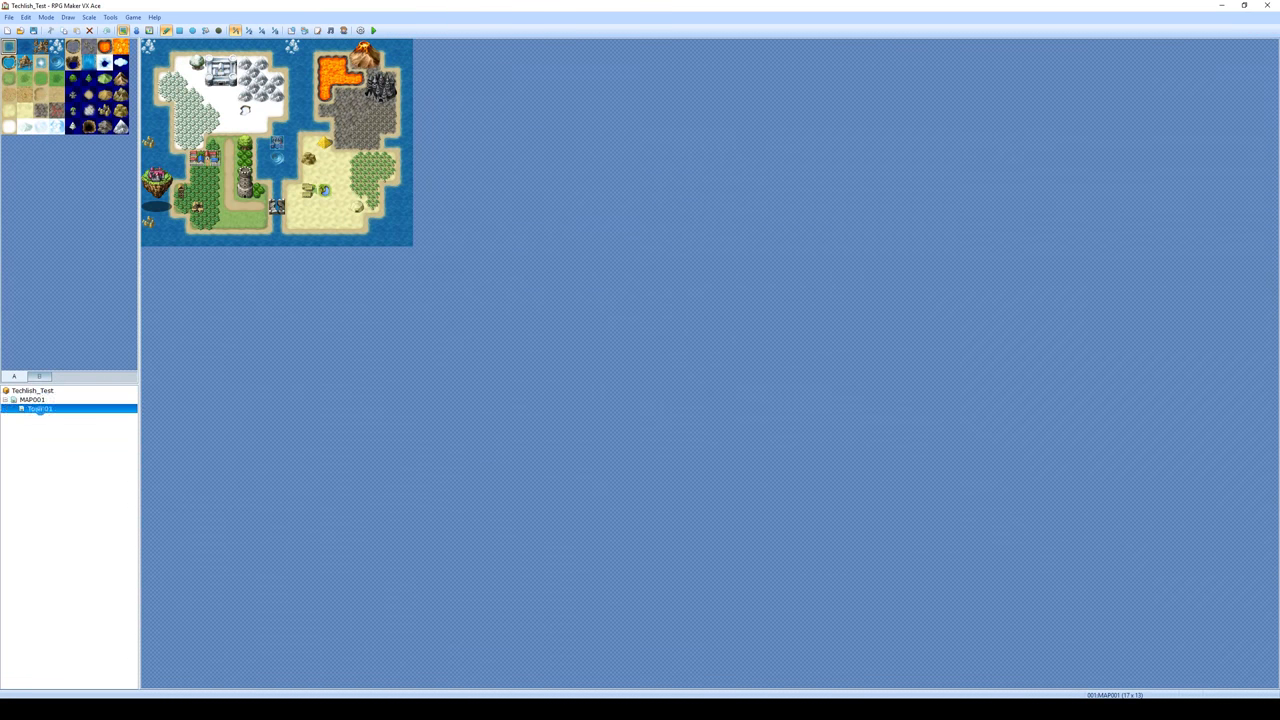
{"action": "left_click", "coordinate": [32, 400]}
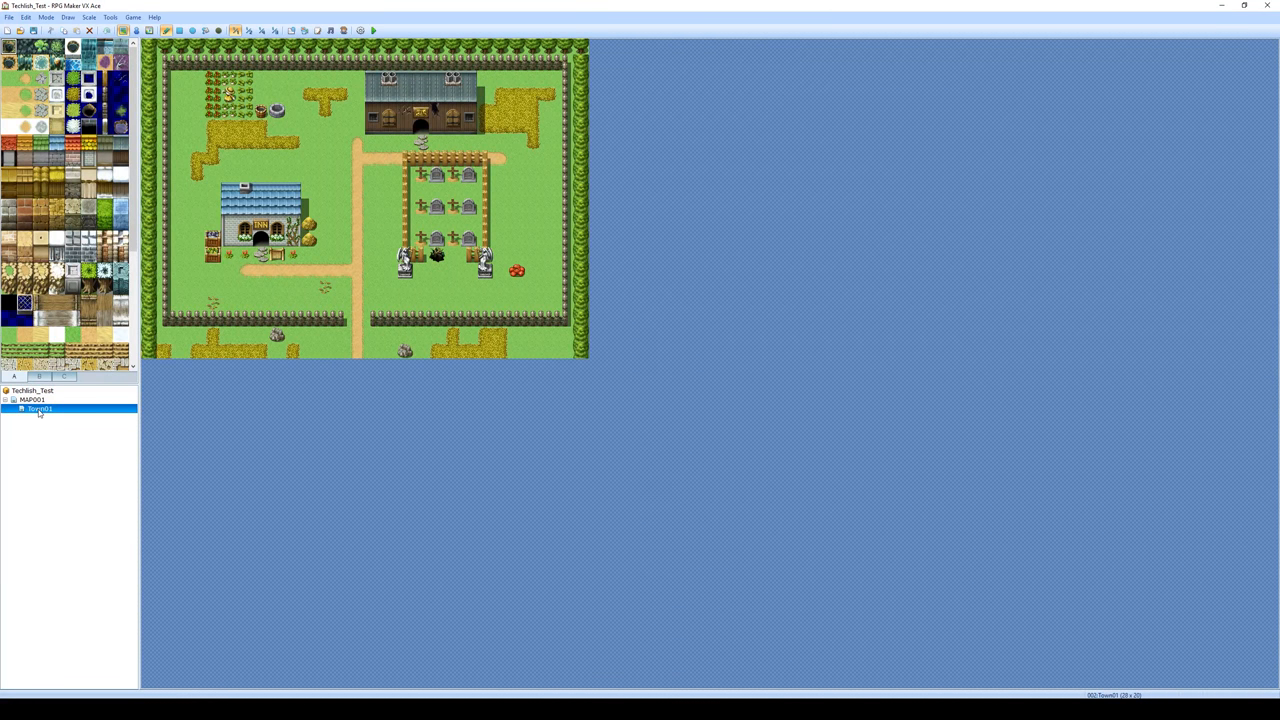
{"action": "left_click", "coordinate": [32, 400]}
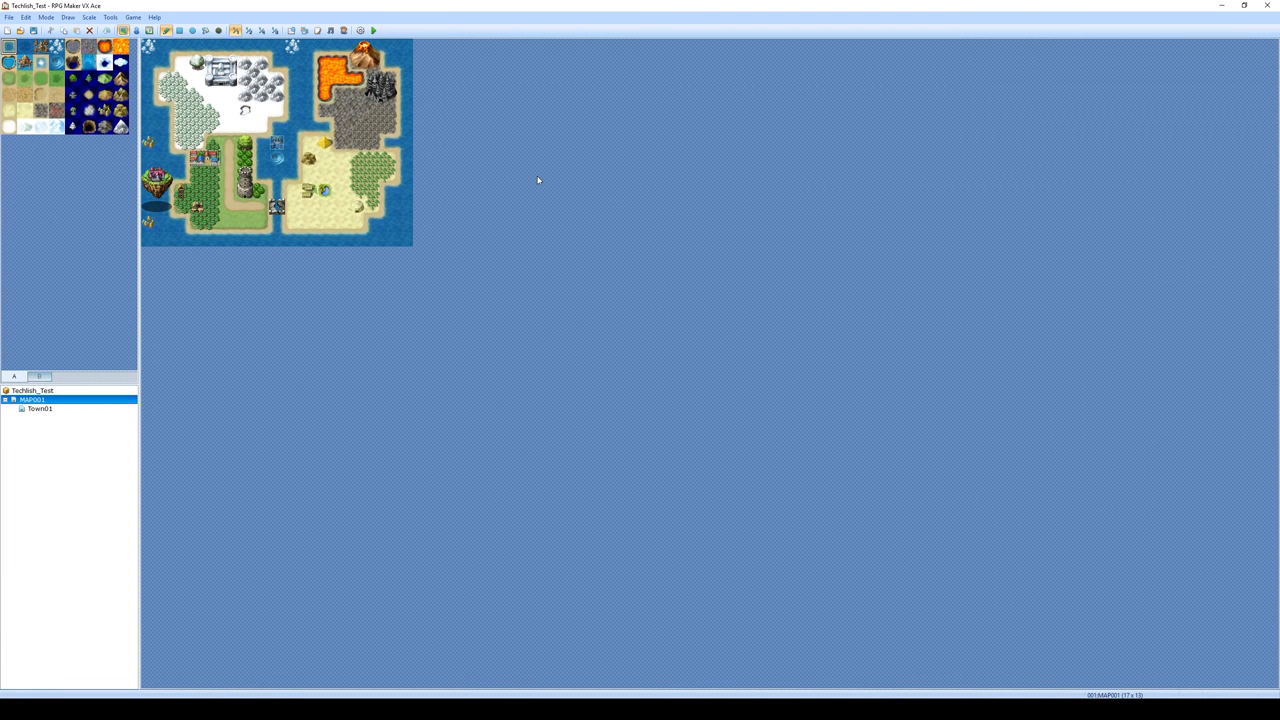
{"action": "mouse_move", "coordinate": [468, 160]}
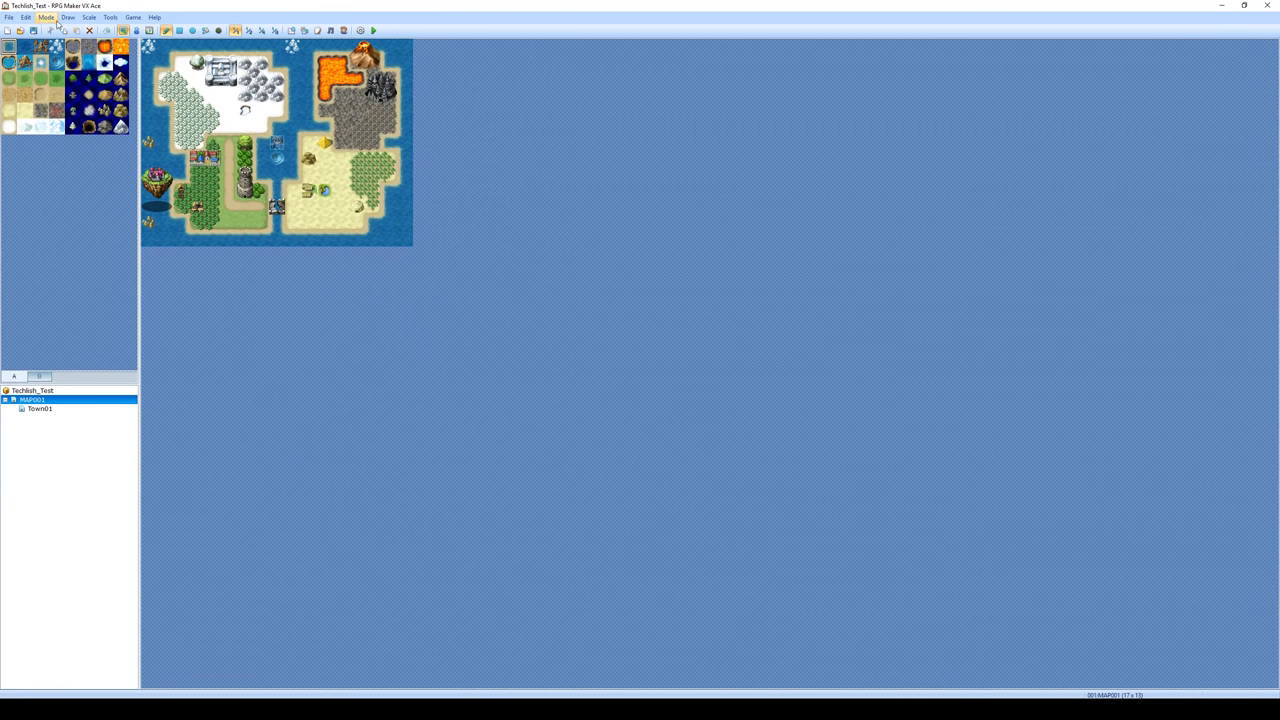
Browse the Mode menu toward the Event editing mode
{"action": "left_click", "coordinate": [46, 16]}
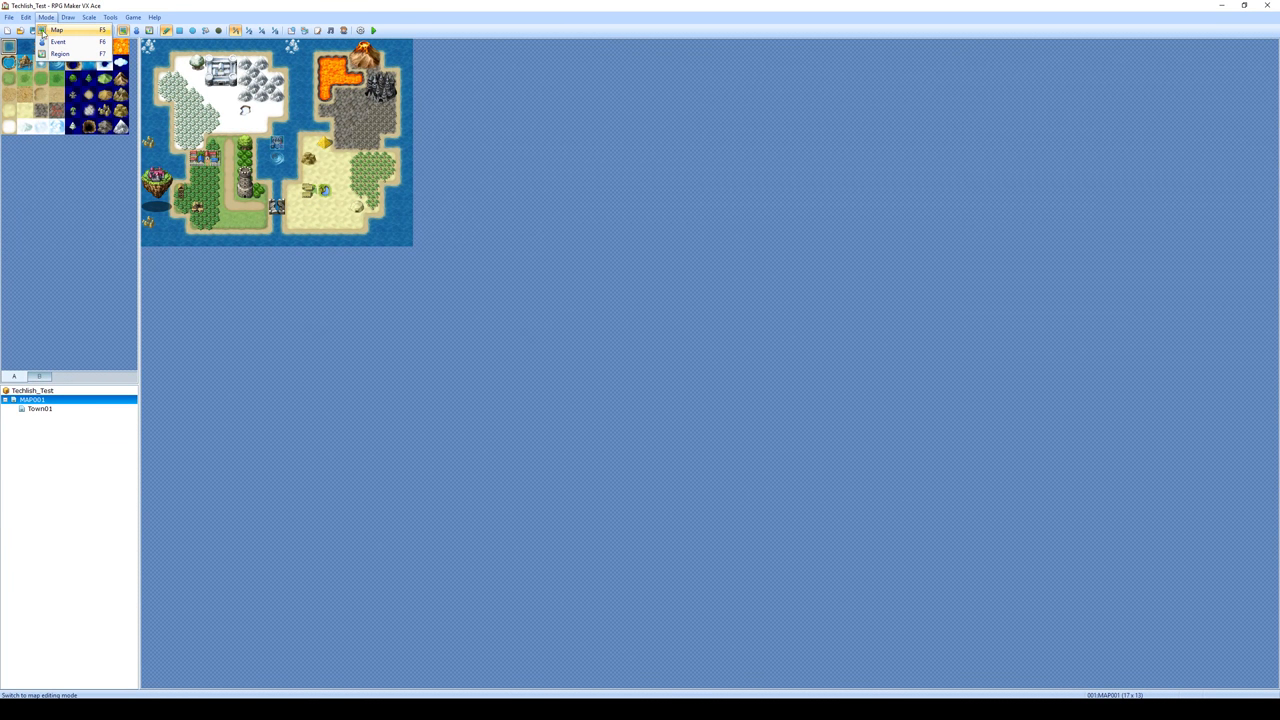
{"action": "mouse_move", "coordinate": [58, 40]}
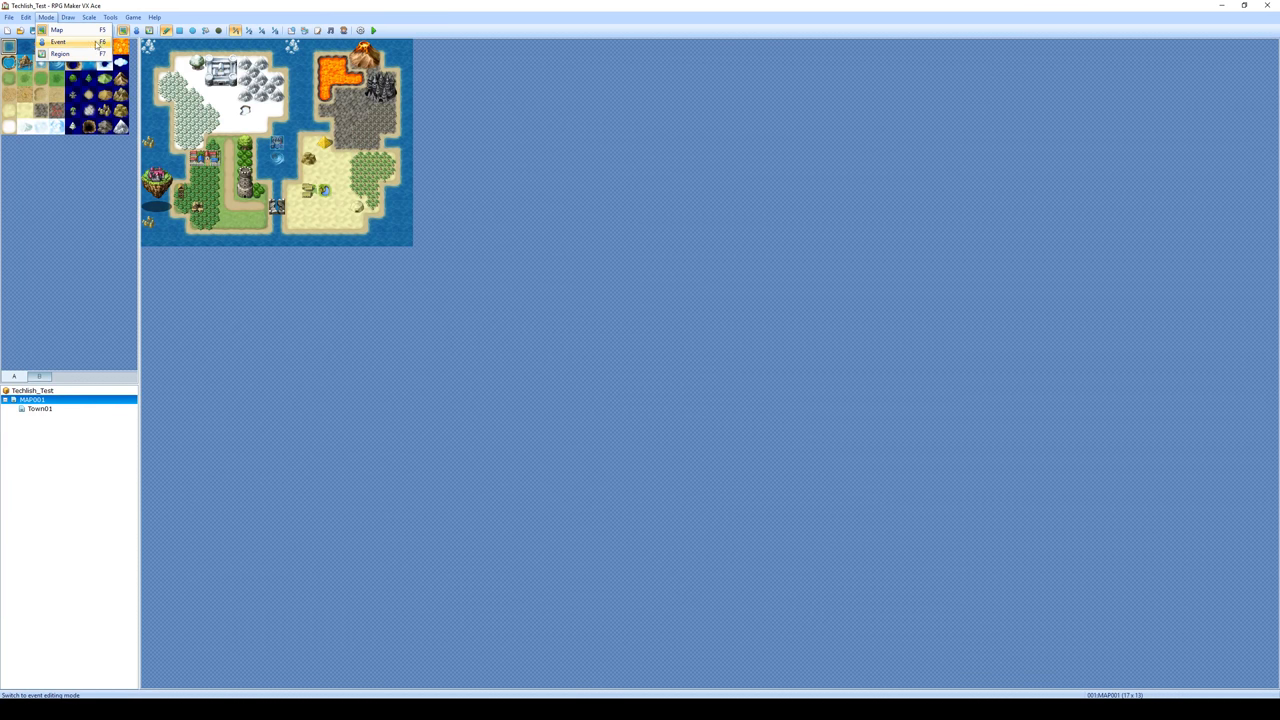
{"action": "left_click", "coordinate": [124, 30]}
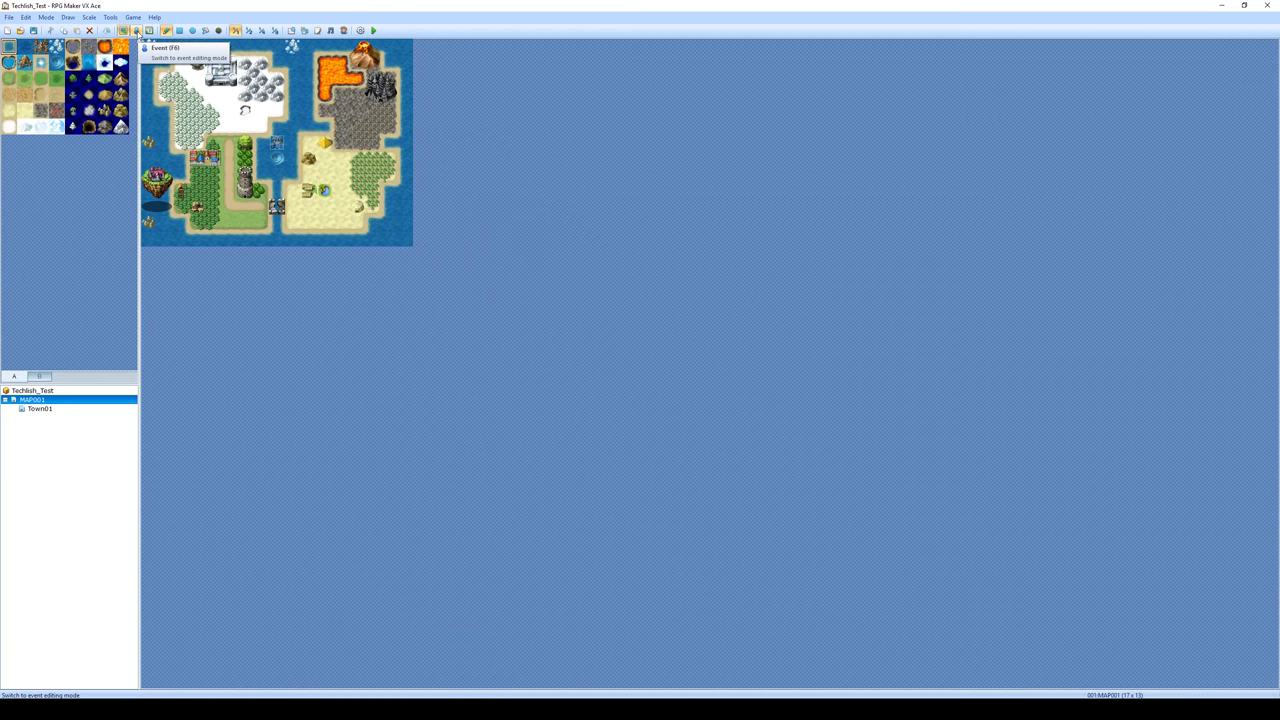
Switch the world map to Event editing mode so its tile grid shows
{"action": "left_click", "coordinate": [136, 30]}
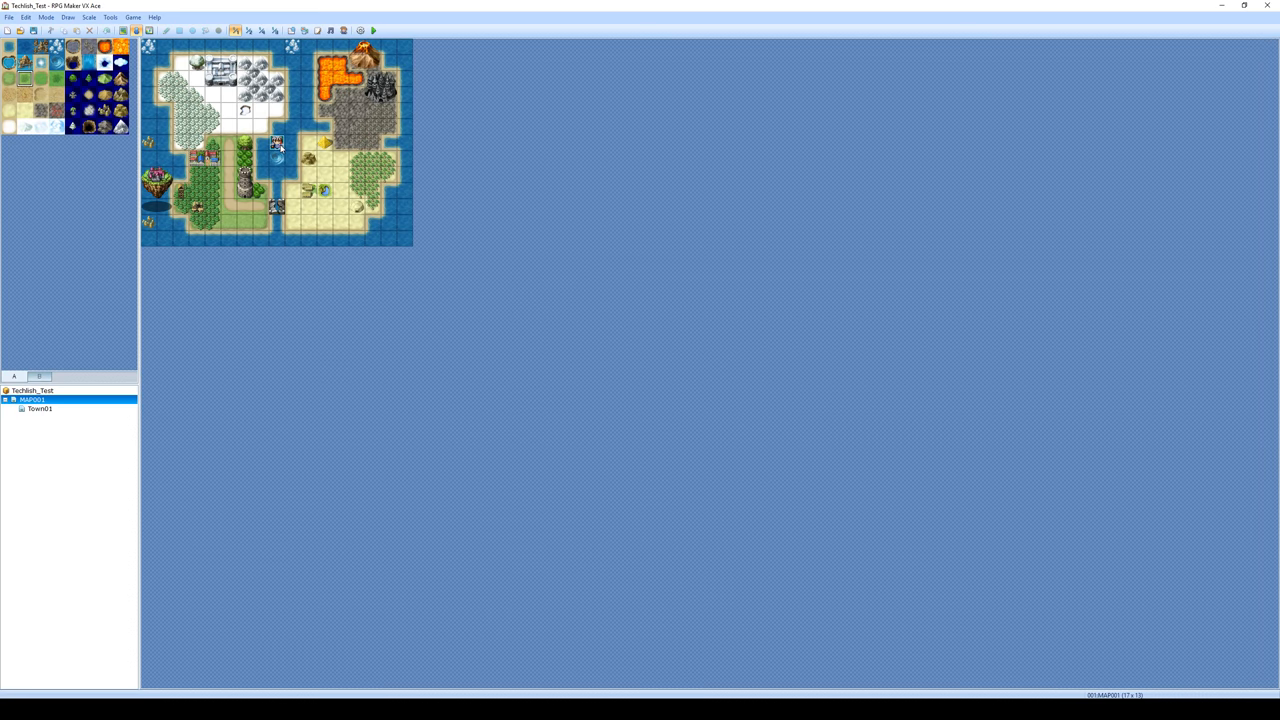
{"action": "mouse_move", "coordinate": [258, 154]}
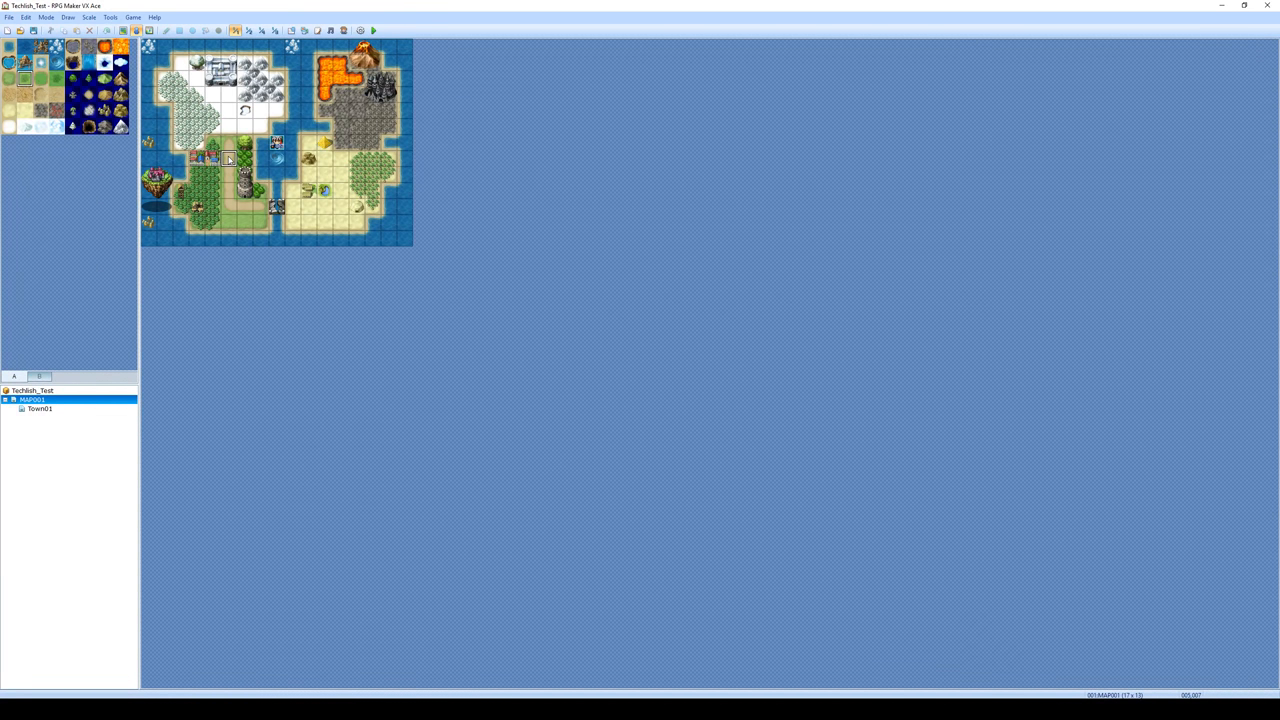
{"action": "right_click", "coordinate": [230, 158]}
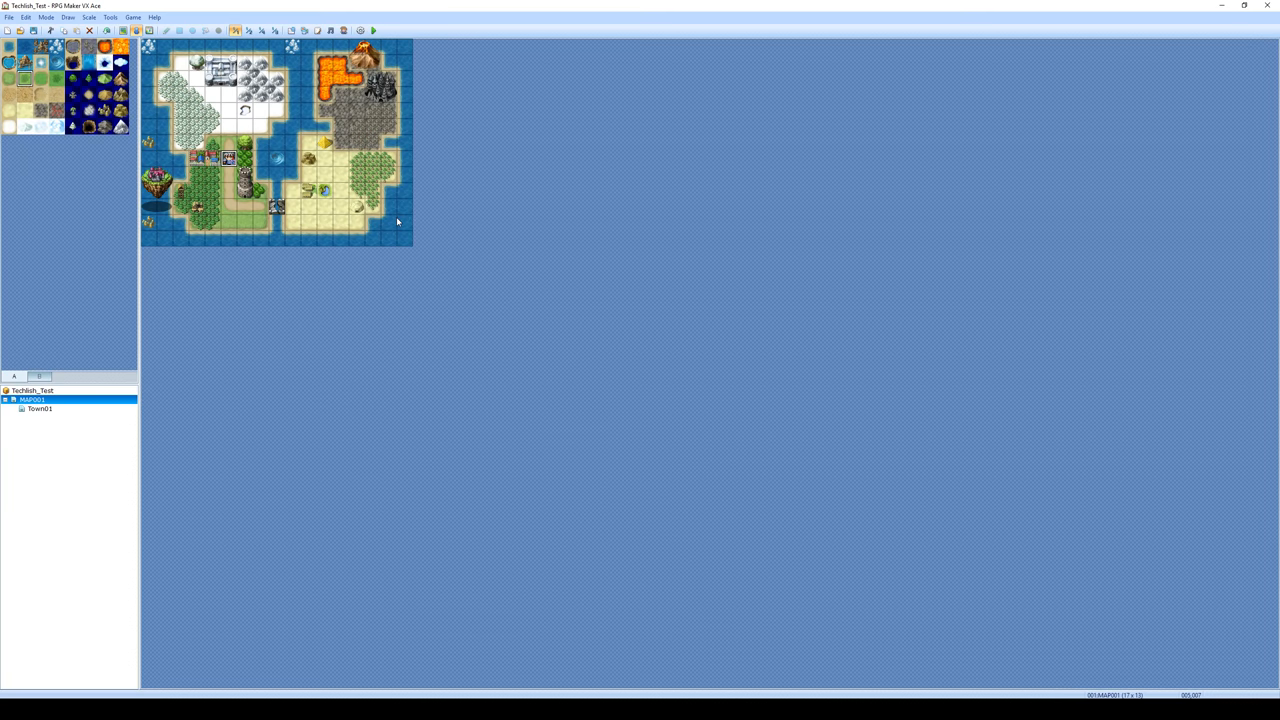
{"action": "left_click", "coordinate": [372, 30]}
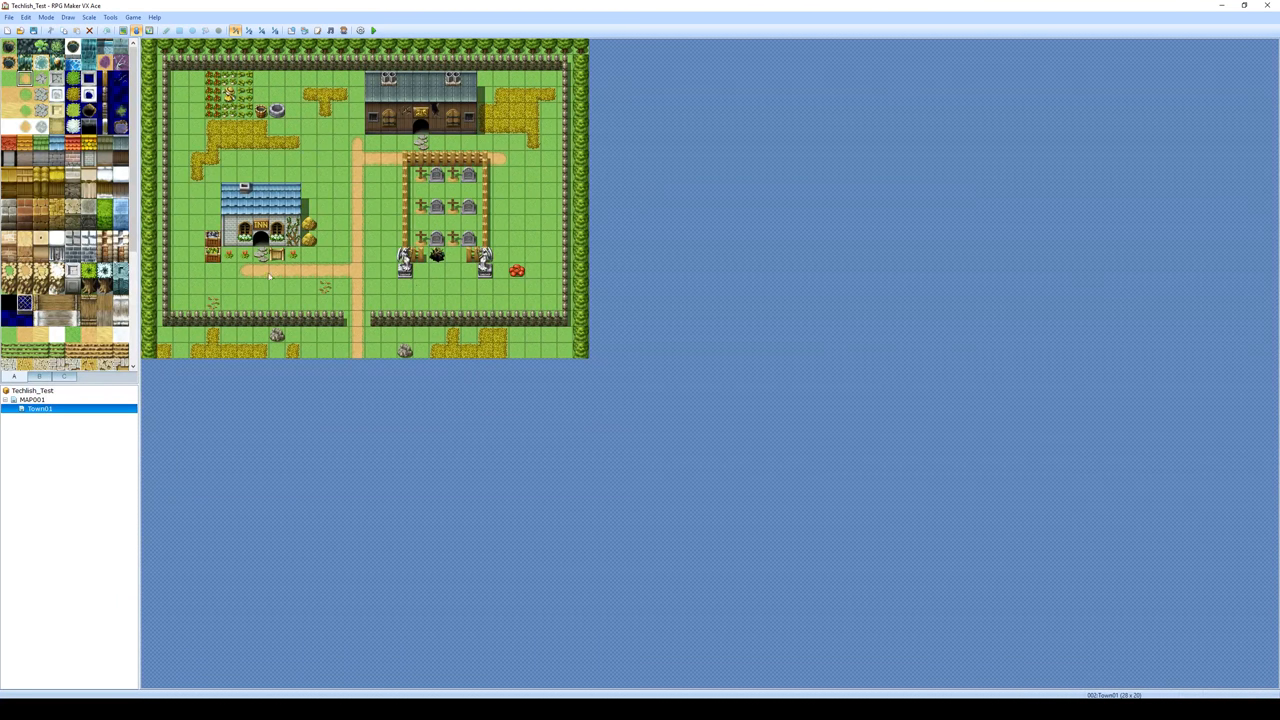
{"action": "left_click", "coordinate": [32, 400]}
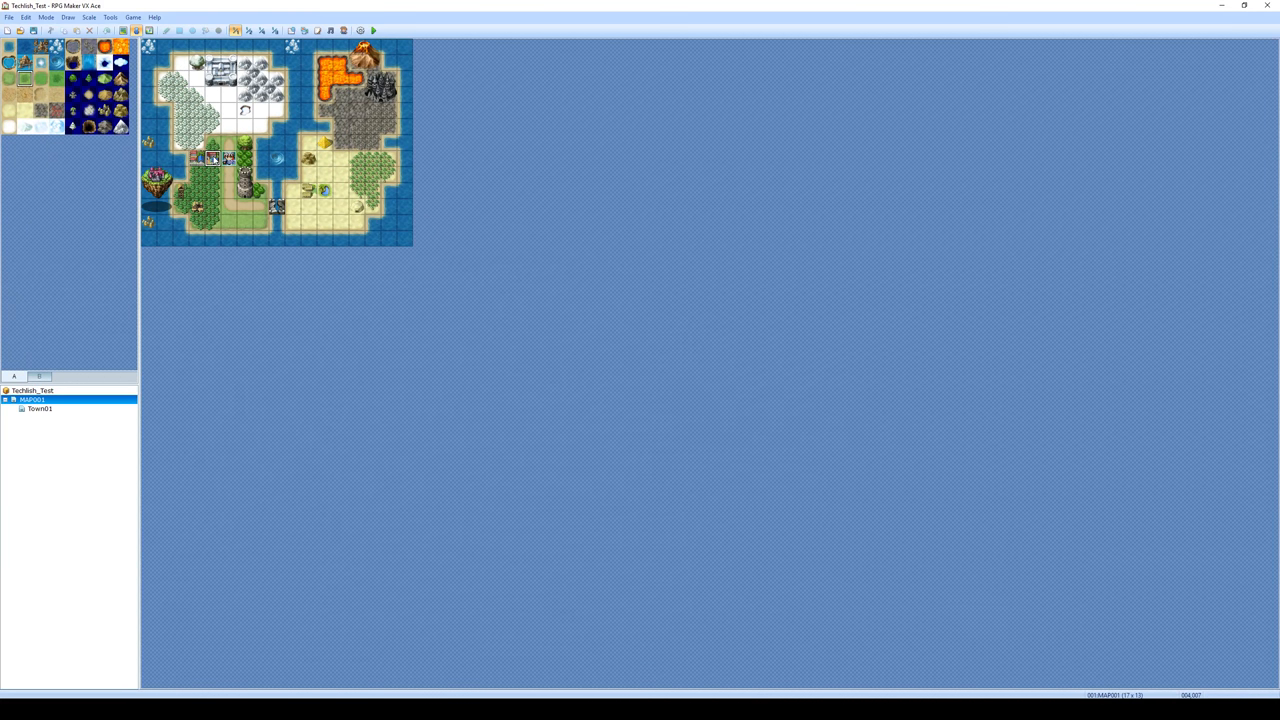
Start a quick Transfer event on a grassy world-map tile near the town
{"action": "right_click", "coordinate": [212, 158]}
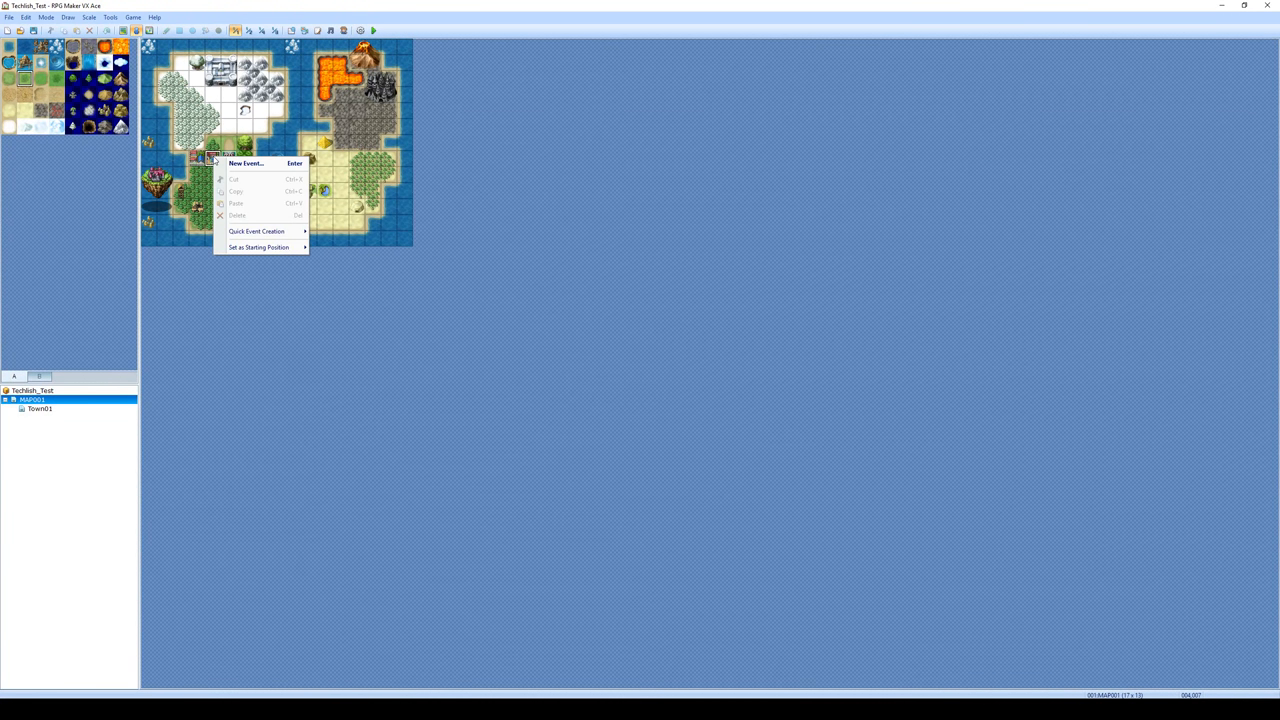
{"action": "mouse_move", "coordinate": [248, 164]}
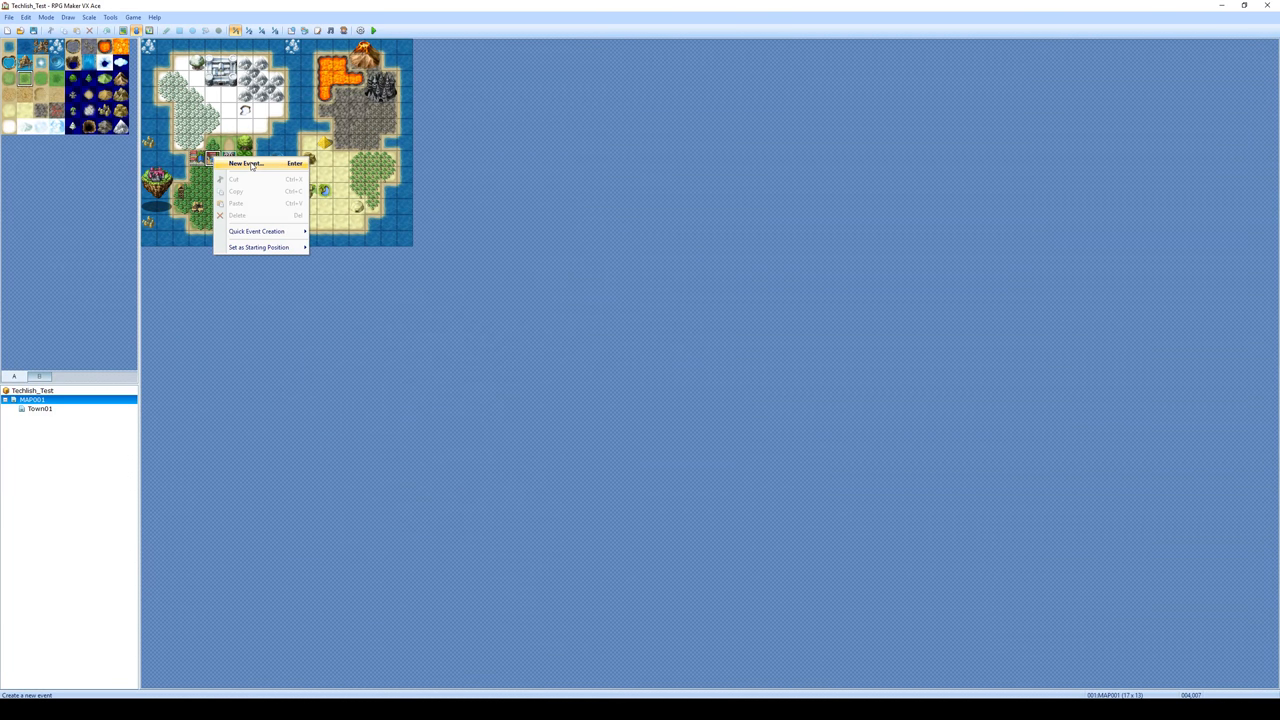
{"action": "mouse_move", "coordinate": [256, 232]}
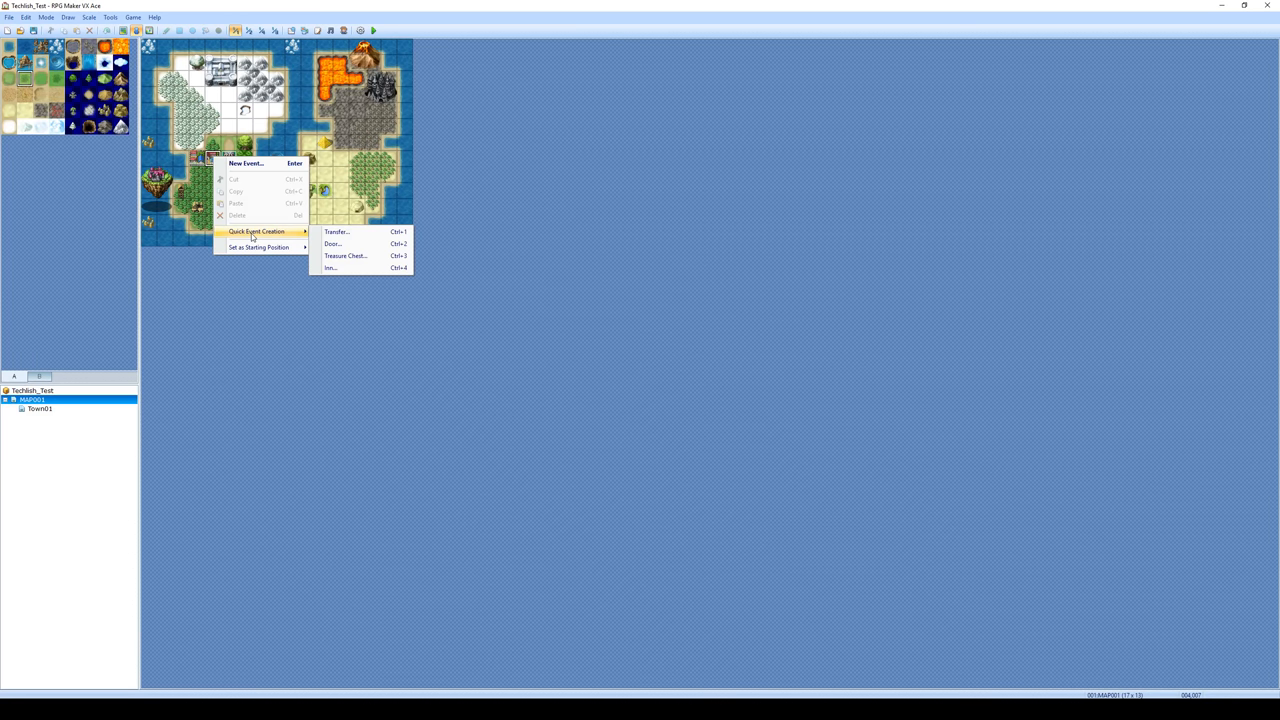
{"action": "mouse_move", "coordinate": [316, 236]}
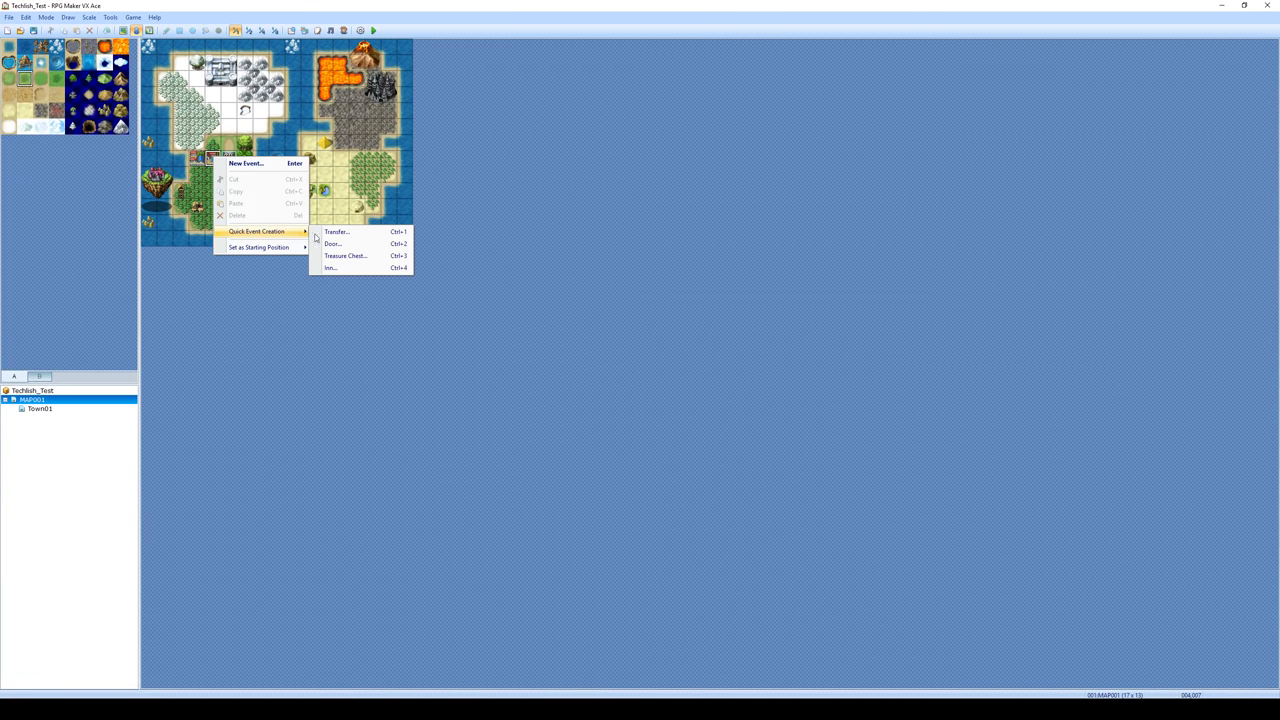
{"action": "mouse_move", "coordinate": [358, 232]}
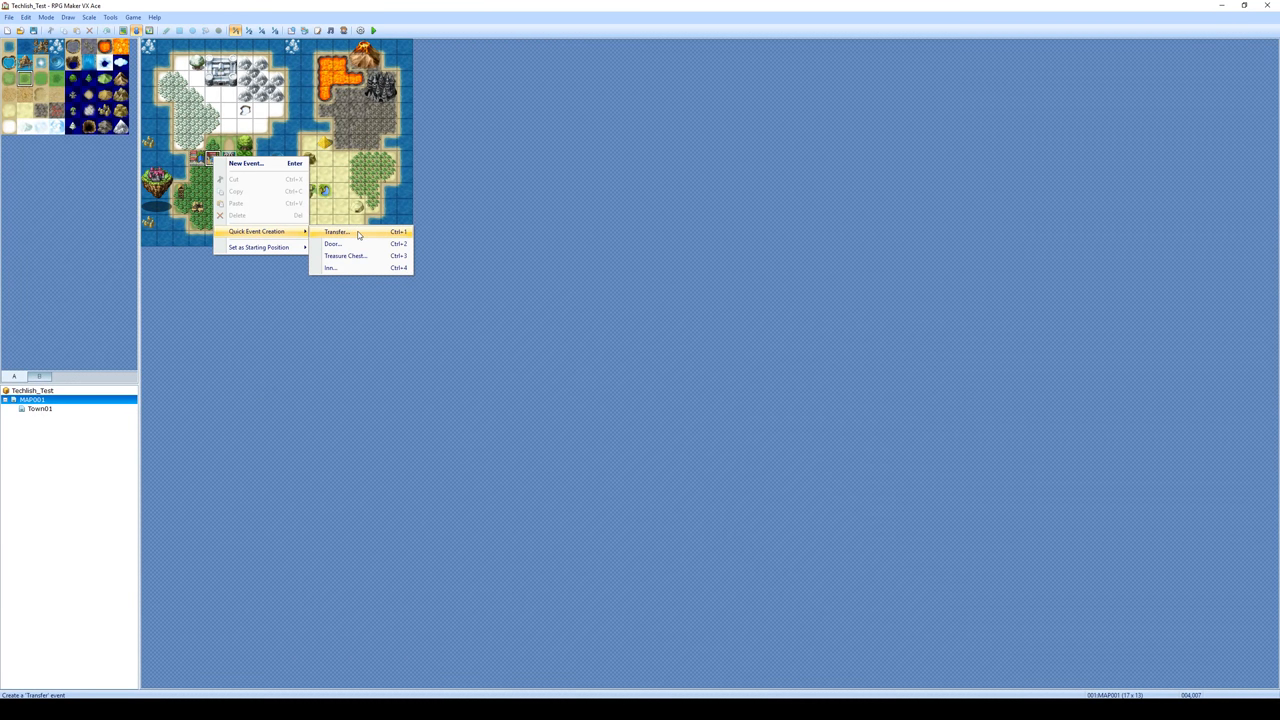
{"action": "left_click", "coordinate": [336, 232]}
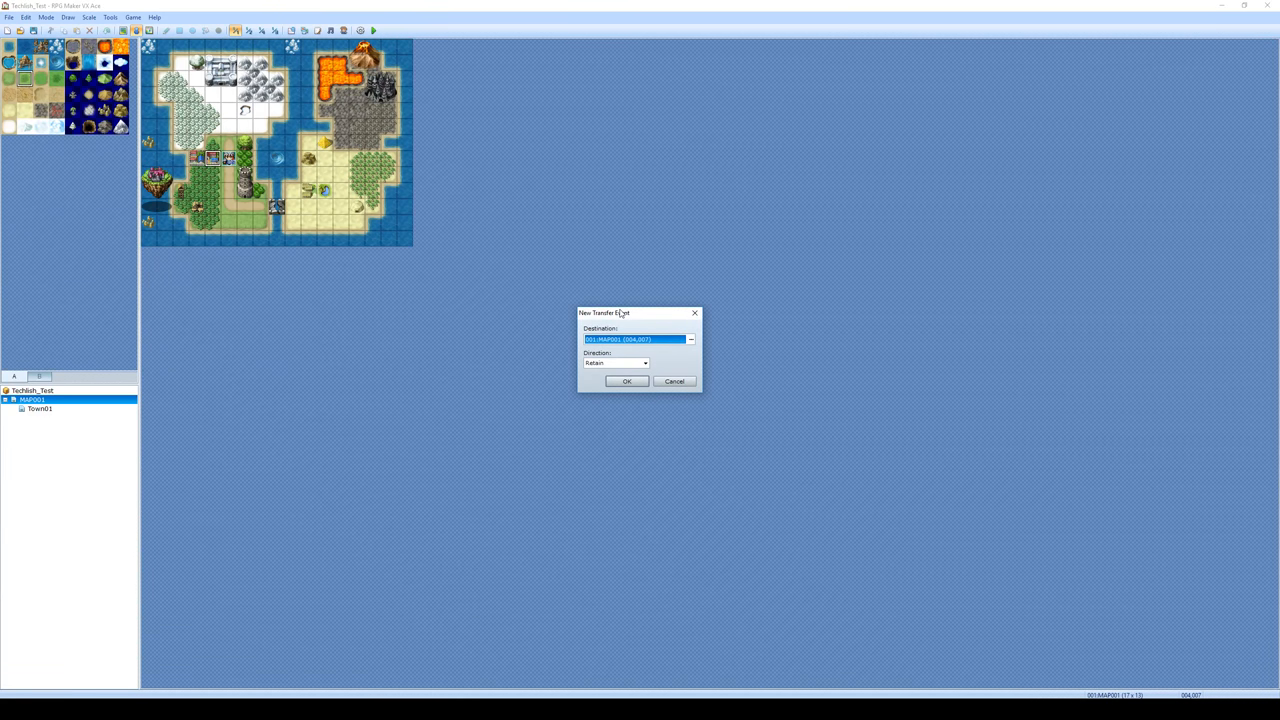
{"action": "left_click_drag", "start_coordinate": [604, 312], "coordinate": [520, 262]}
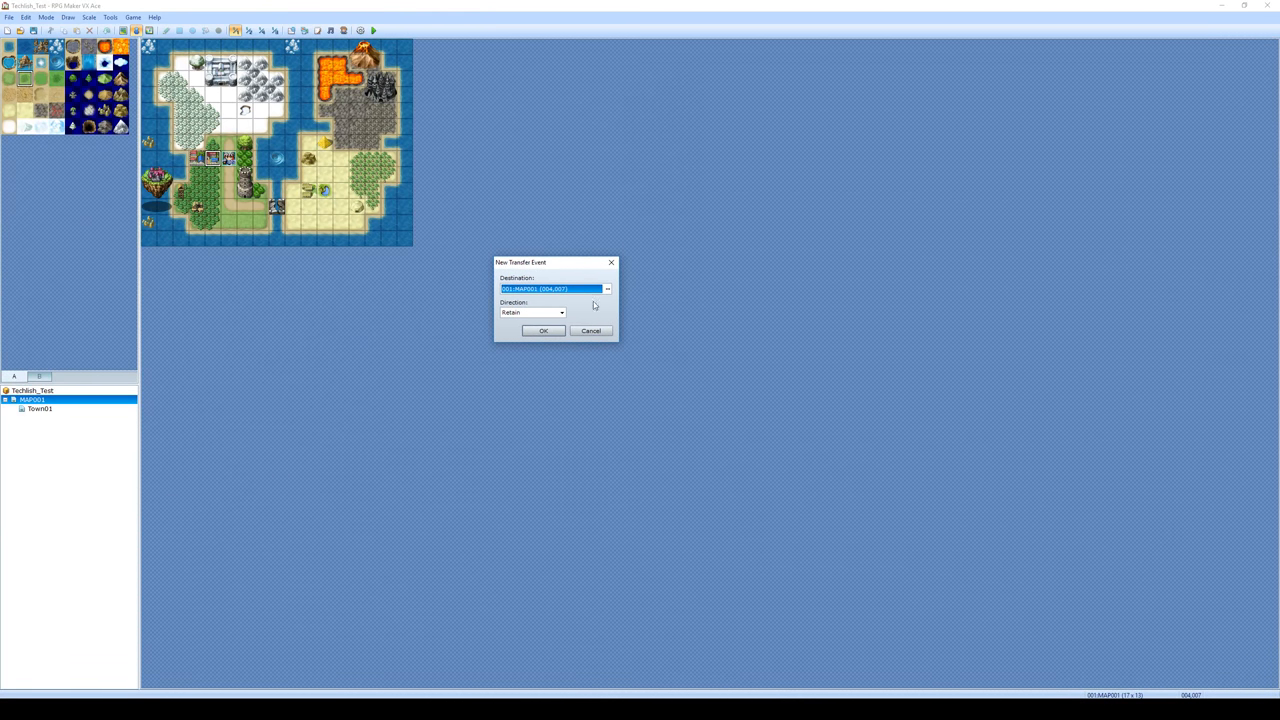
{"action": "mouse_move", "coordinate": [606, 288]}
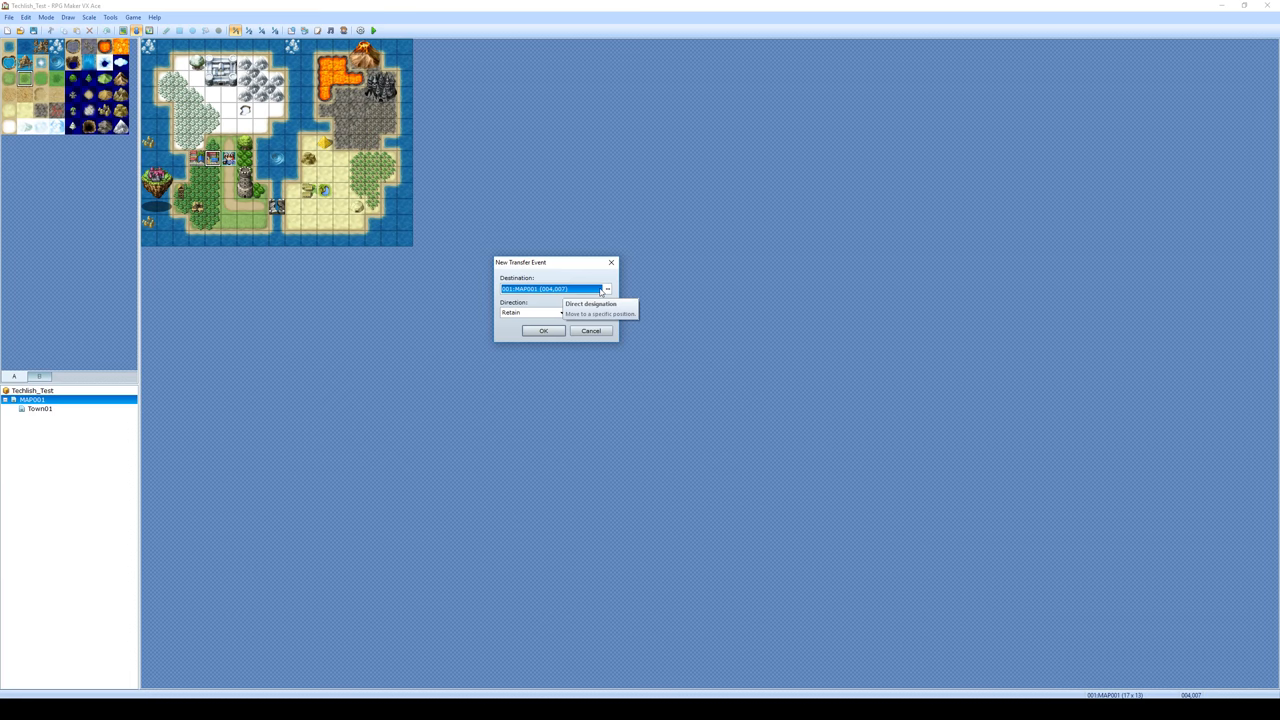
{"action": "left_click", "coordinate": [606, 288]}
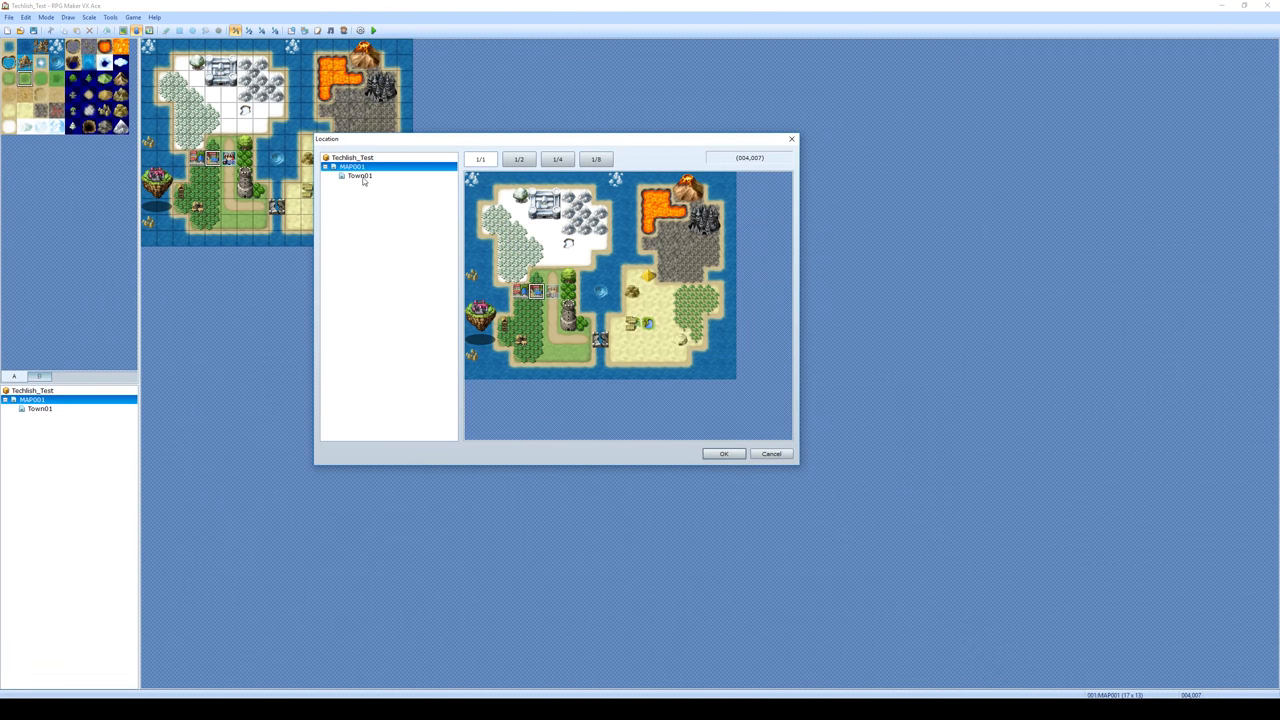
Set its destination to Town01's southern road entrance tile and confirm
{"action": "left_click", "coordinate": [360, 176]}
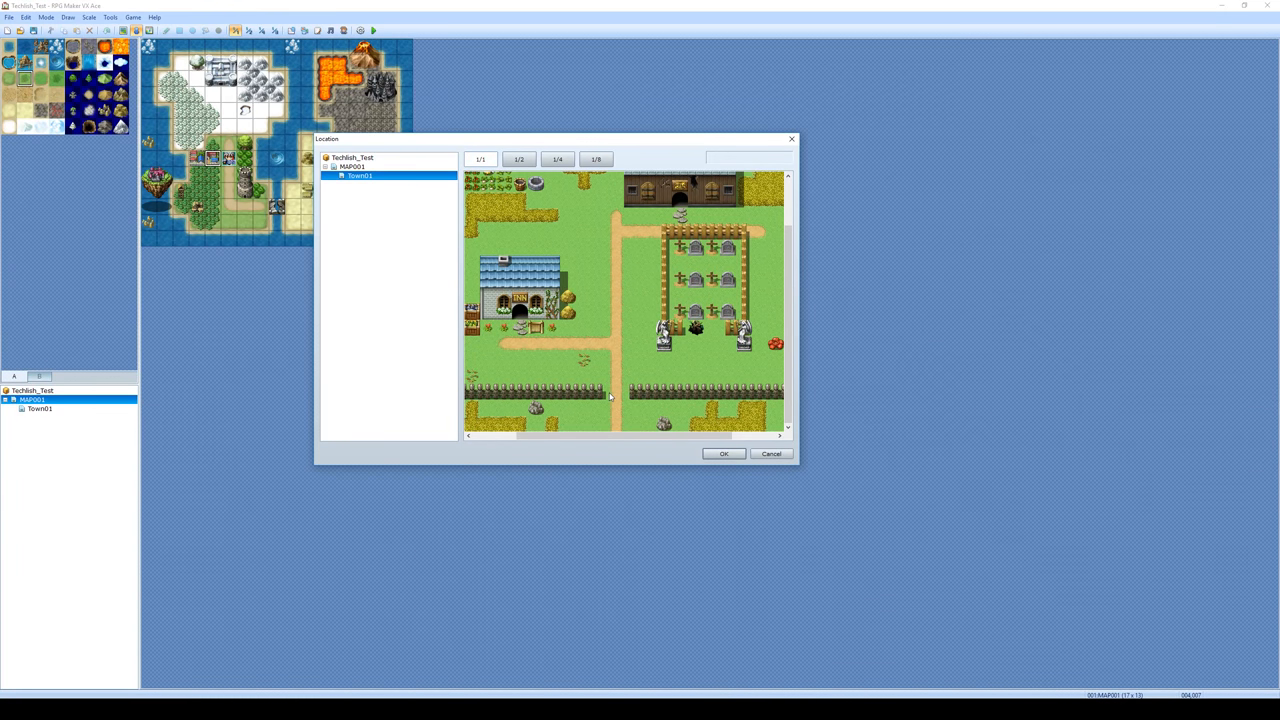
{"action": "mouse_move", "coordinate": [612, 394]}
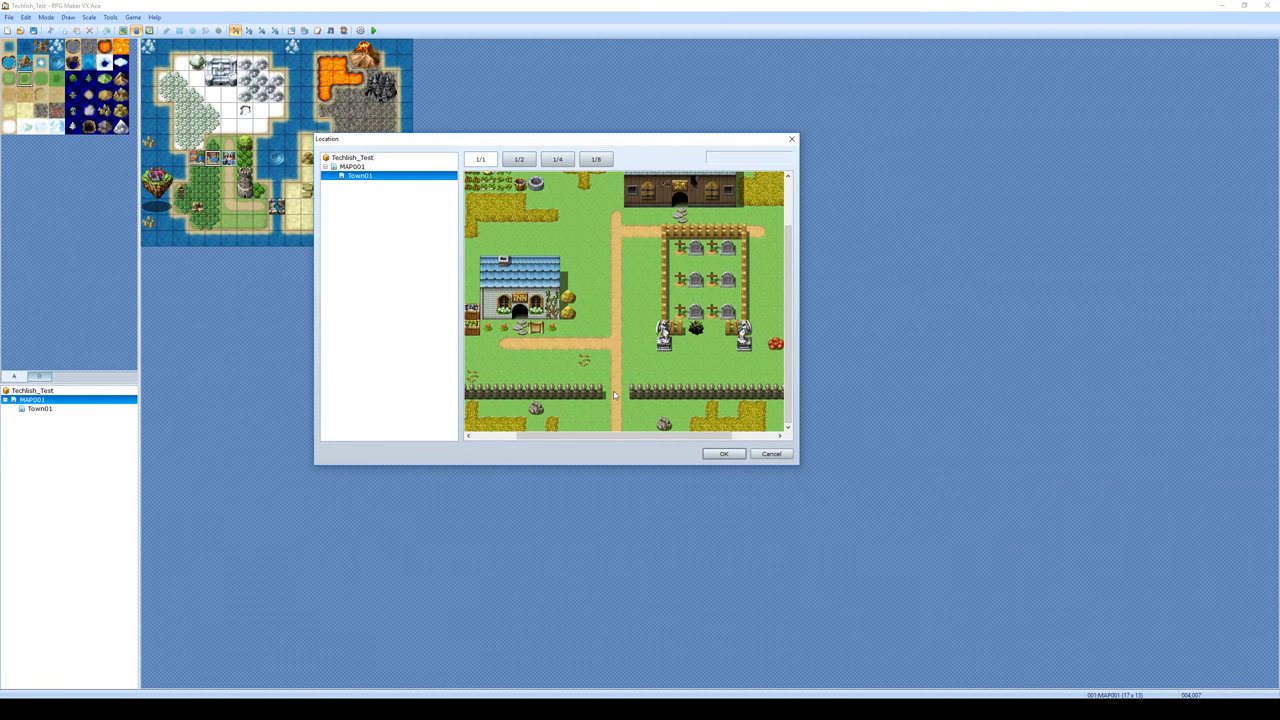
{"action": "left_click", "coordinate": [616, 390]}
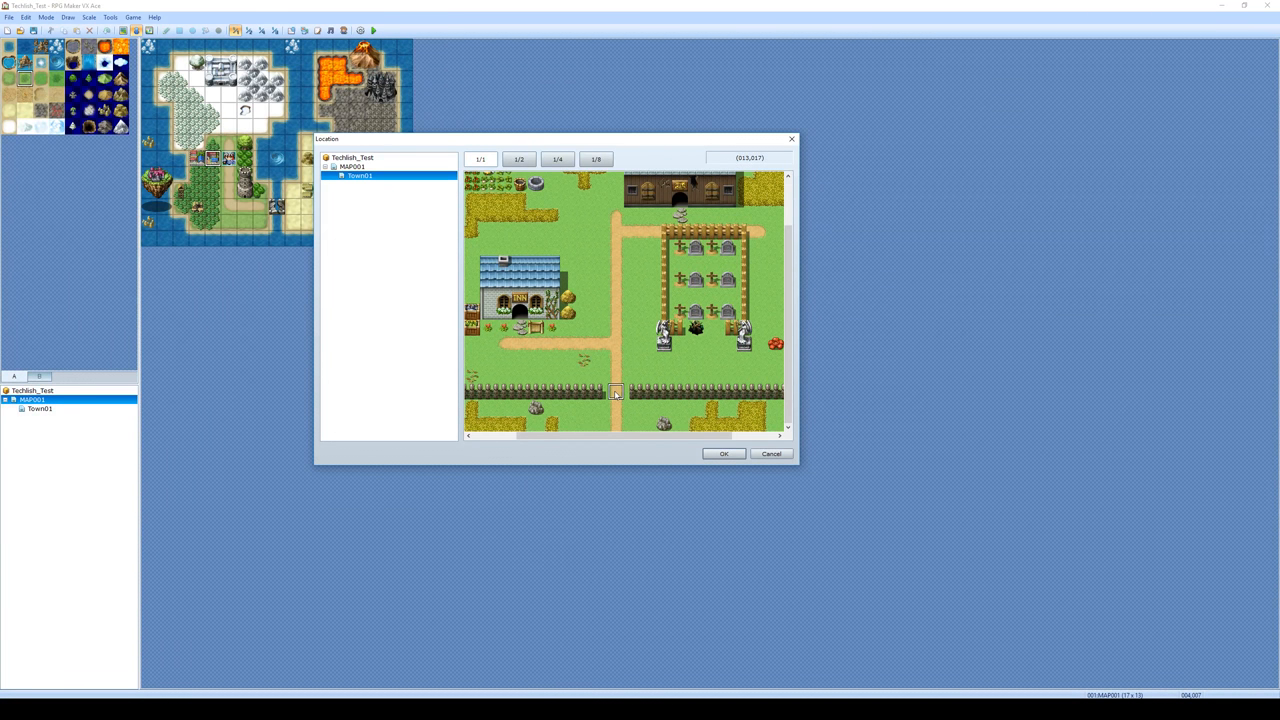
{"action": "mouse_move", "coordinate": [722, 454]}
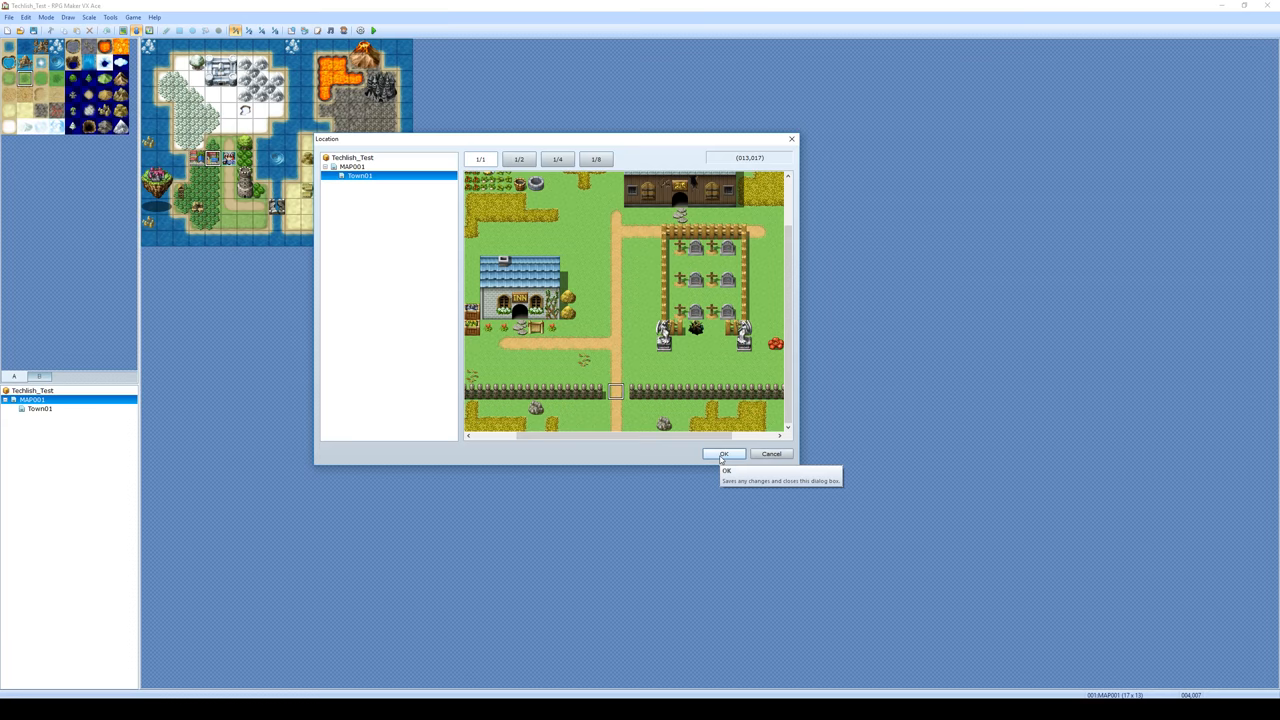
{"action": "left_click", "coordinate": [724, 452]}
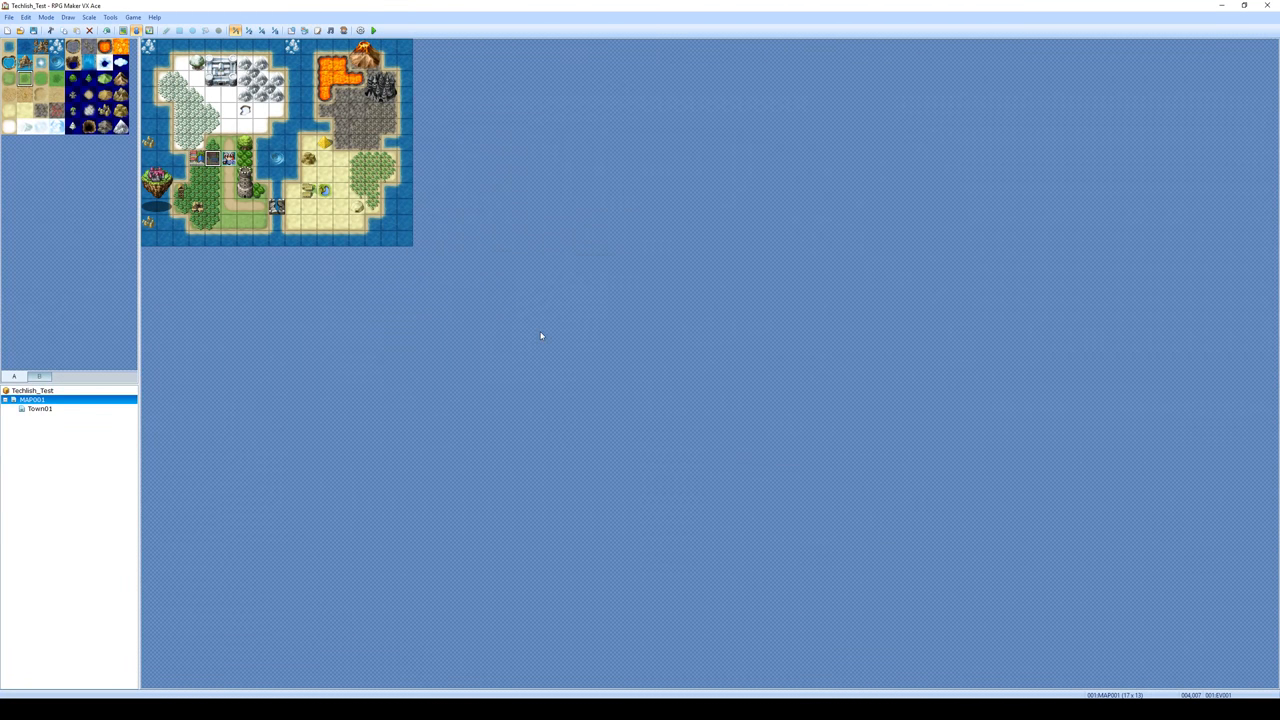
{"action": "left_click", "coordinate": [372, 30]}
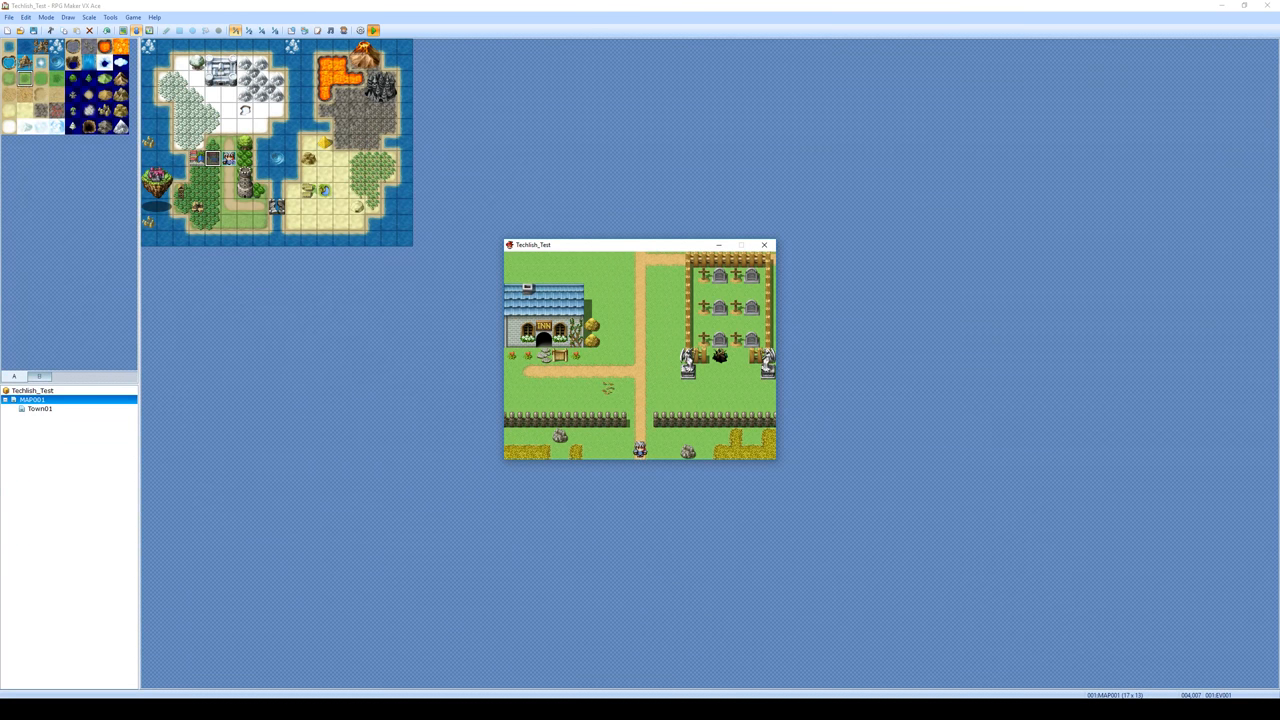
{"action": "left_click", "coordinate": [764, 244]}
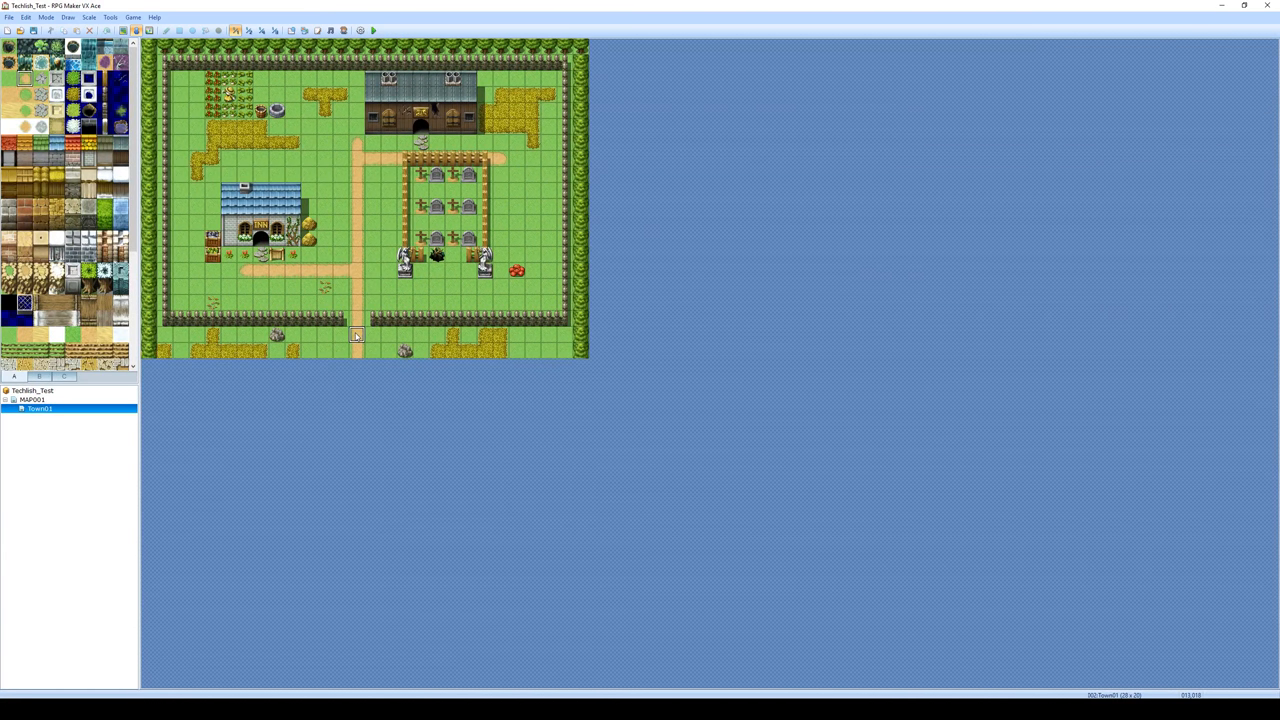
{"action": "mouse_move", "coordinate": [596, 114]}
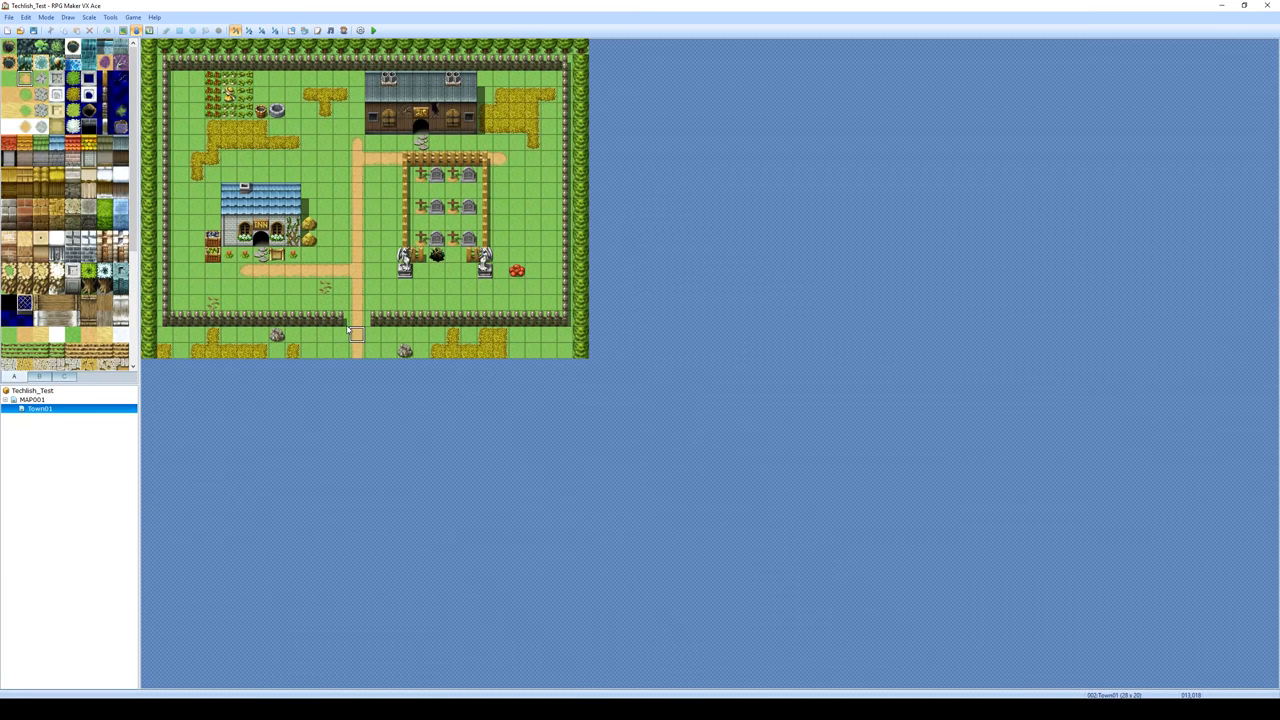
{"action": "mouse_move", "coordinate": [384, 292]}
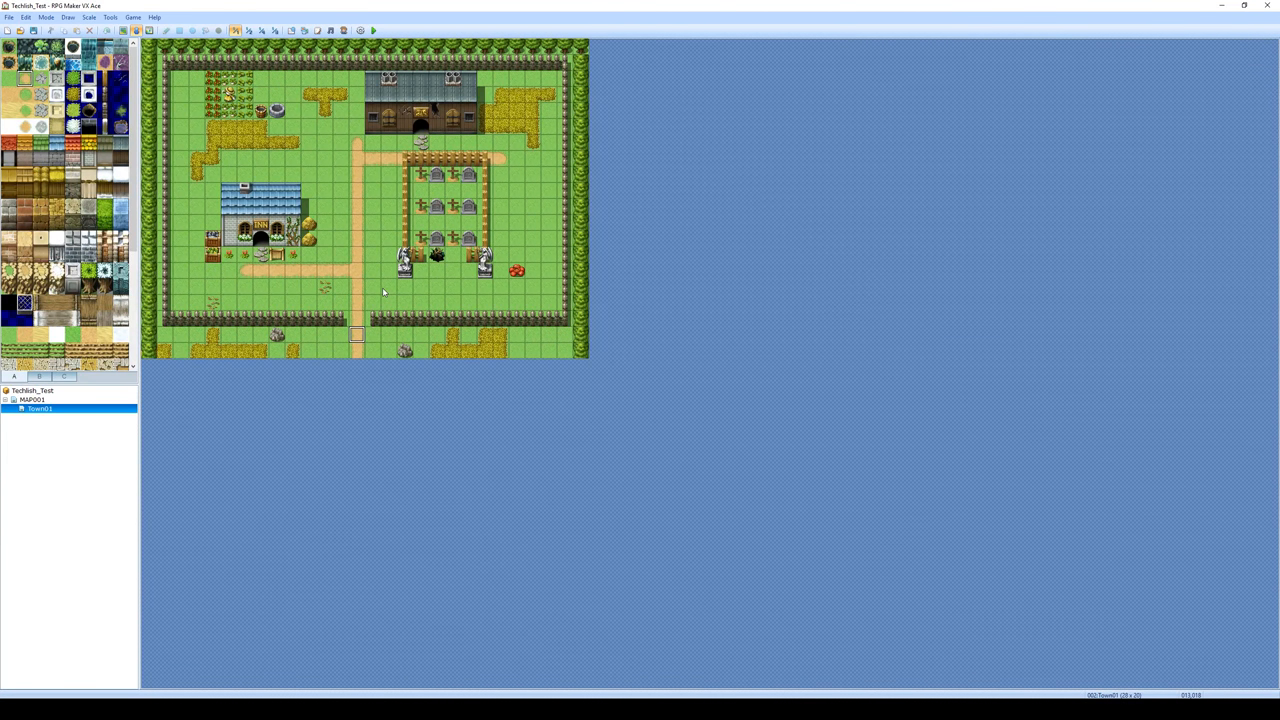
{"action": "mouse_move", "coordinate": [368, 320]}
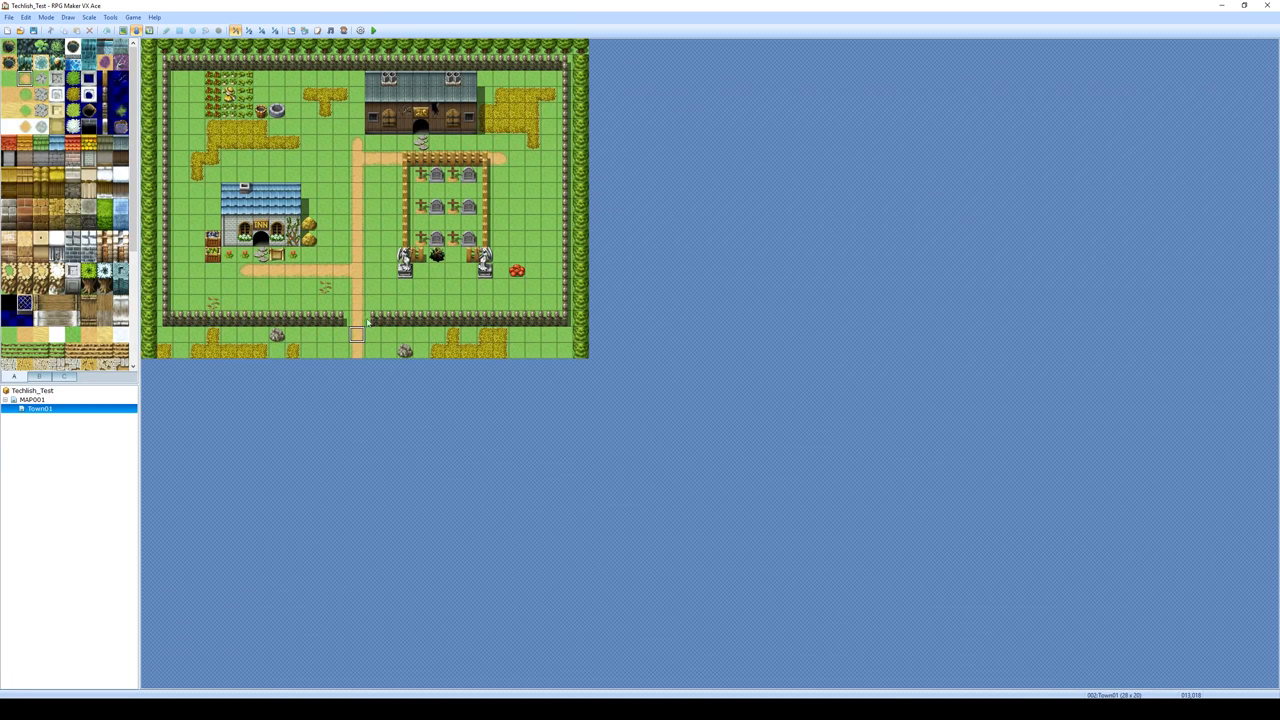
{"action": "mouse_move", "coordinate": [358, 336]}
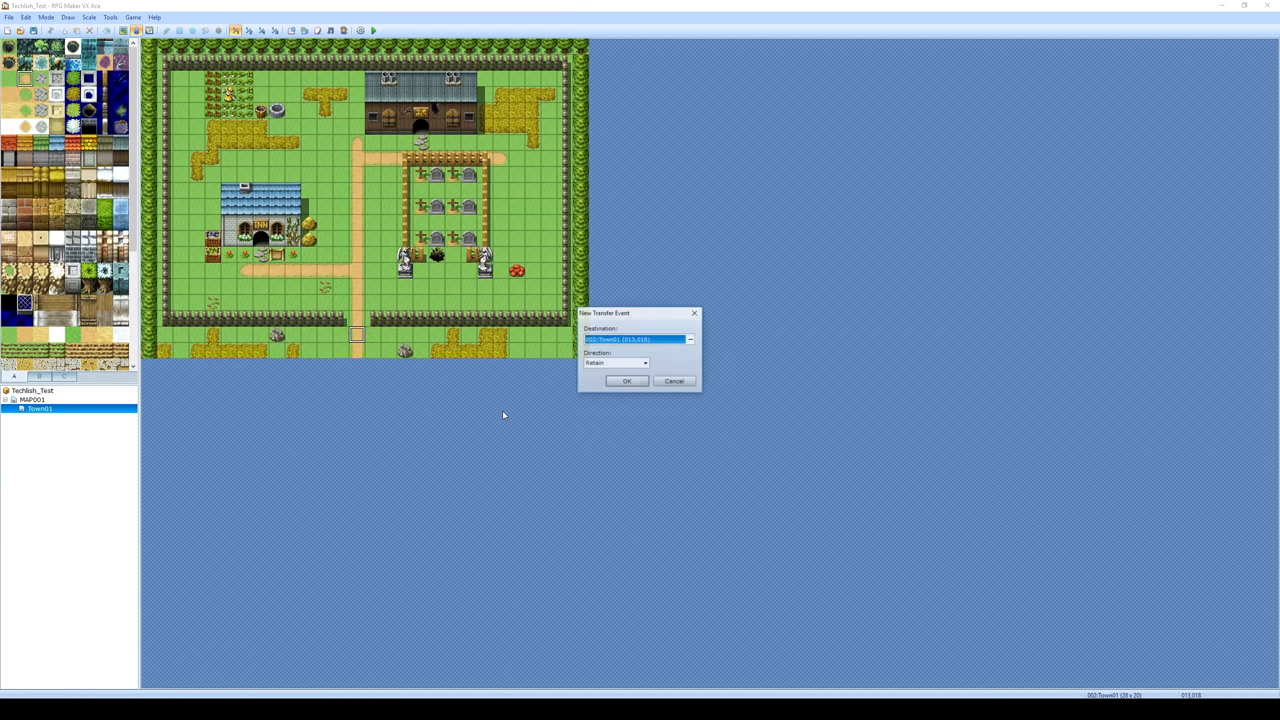
Set the town's southern exit transfer to an arrival spot on the world map
{"action": "left_click", "coordinate": [690, 340]}
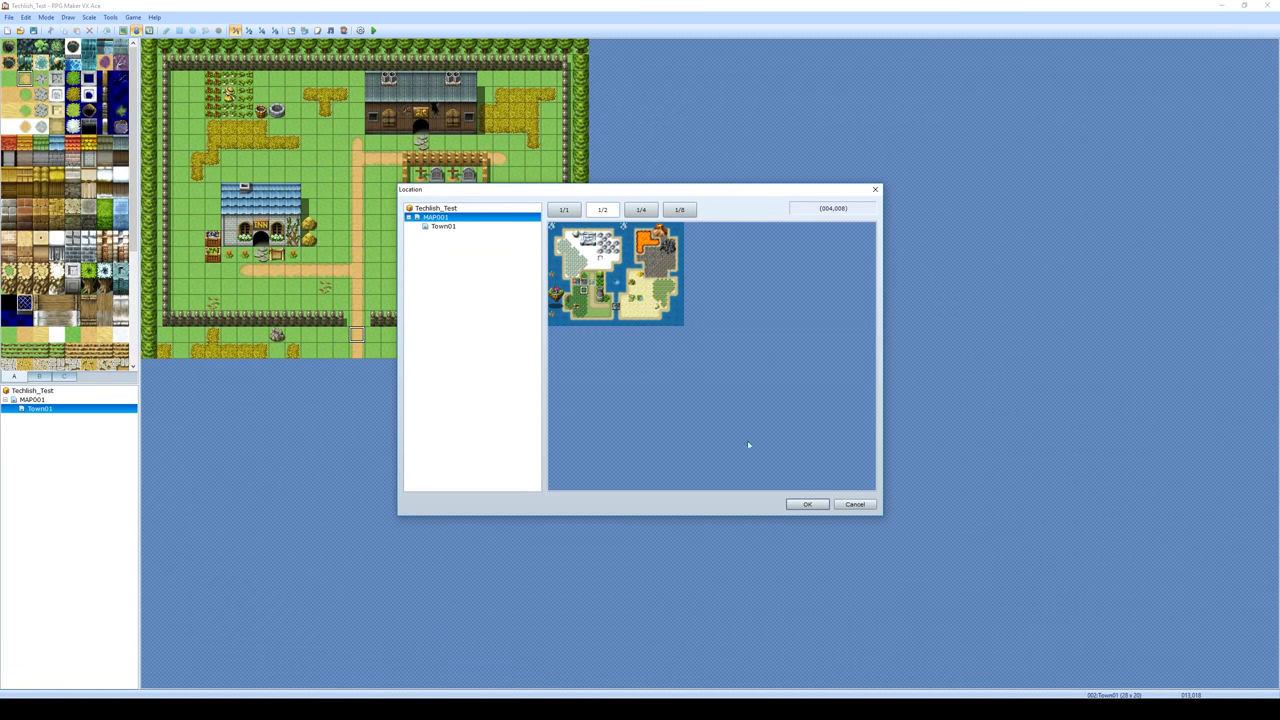
{"action": "left_click", "coordinate": [808, 504]}
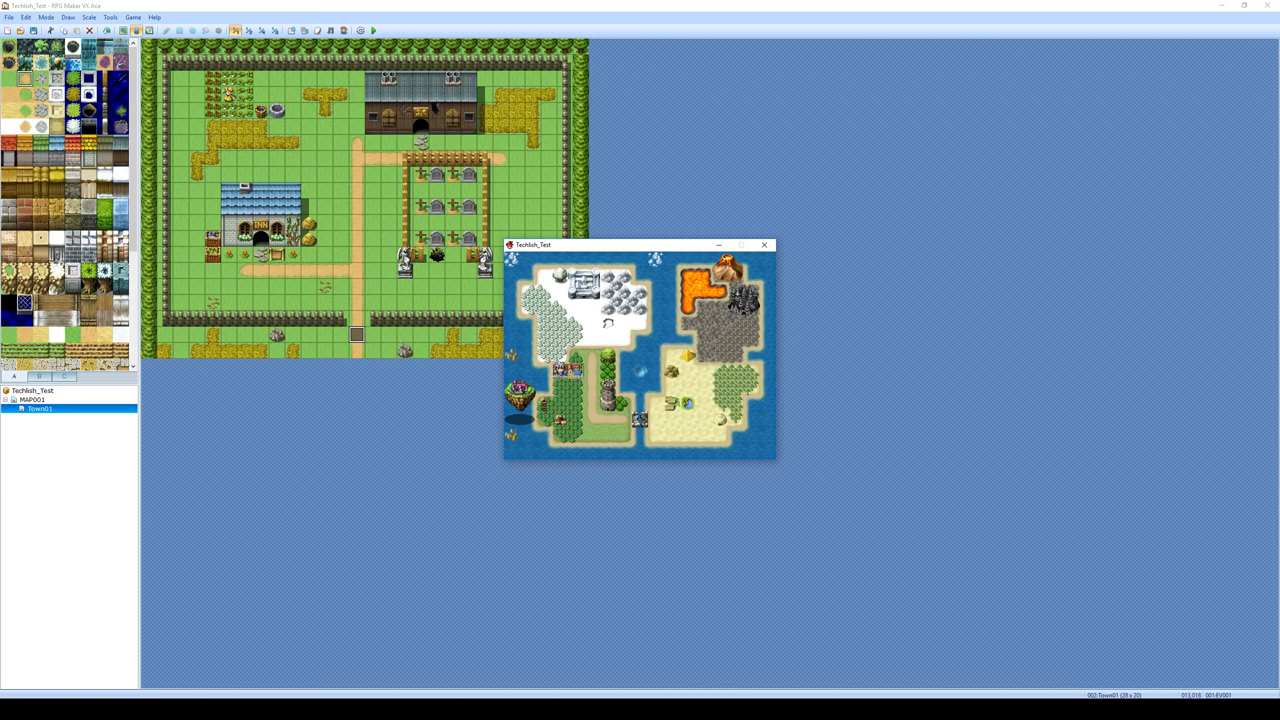
Create a Transfer event on the world map's town tile leading into Town01
{"action": "left_click", "coordinate": [764, 244]}
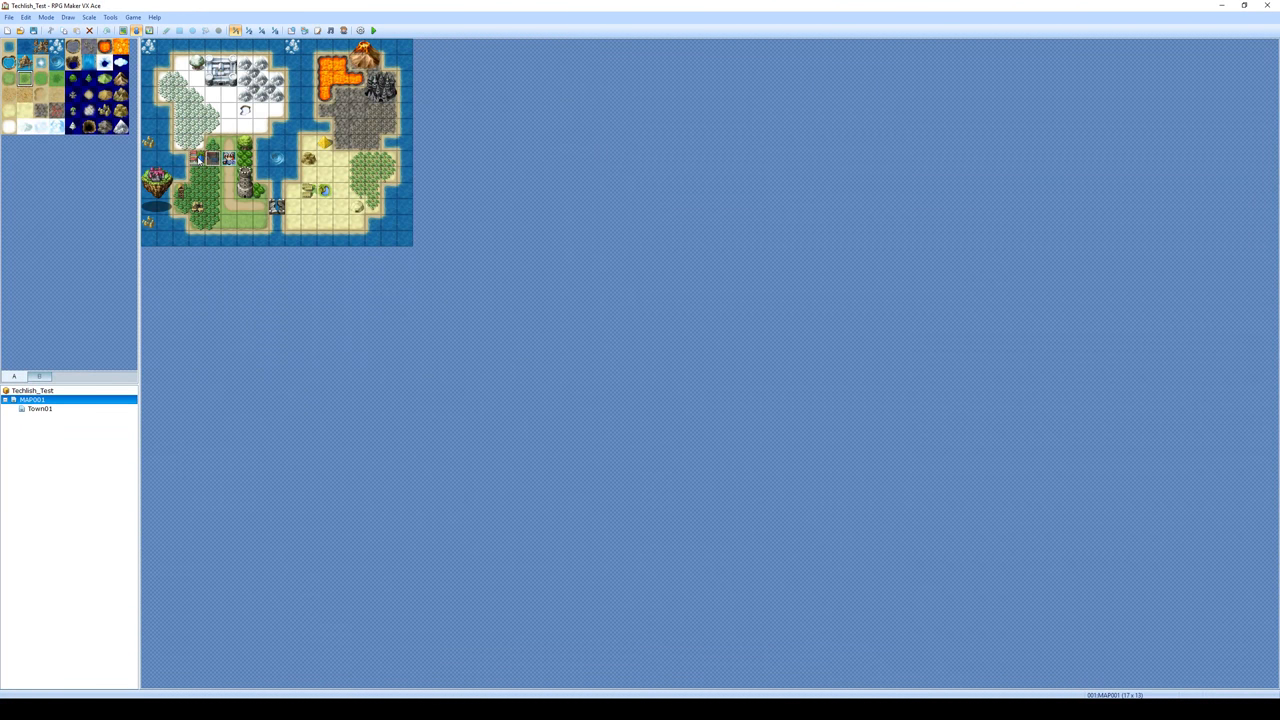
{"action": "right_click", "coordinate": [200, 158]}
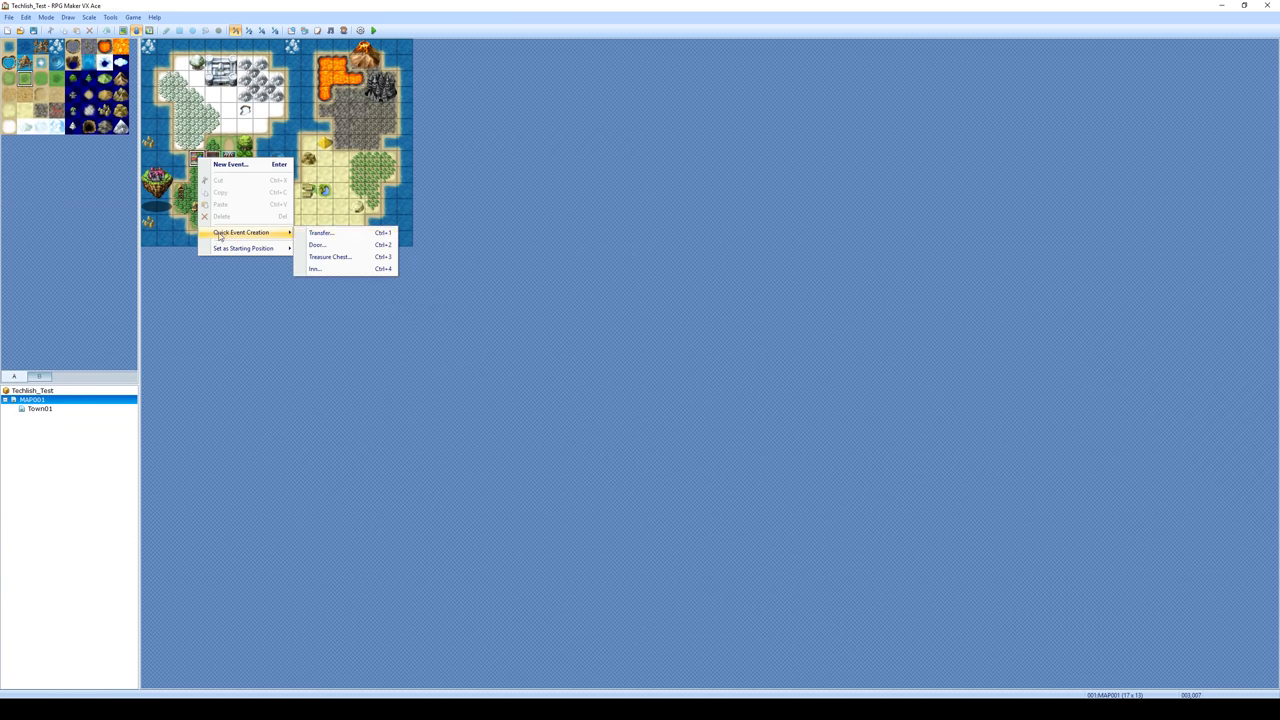
{"action": "left_click", "coordinate": [320, 232]}
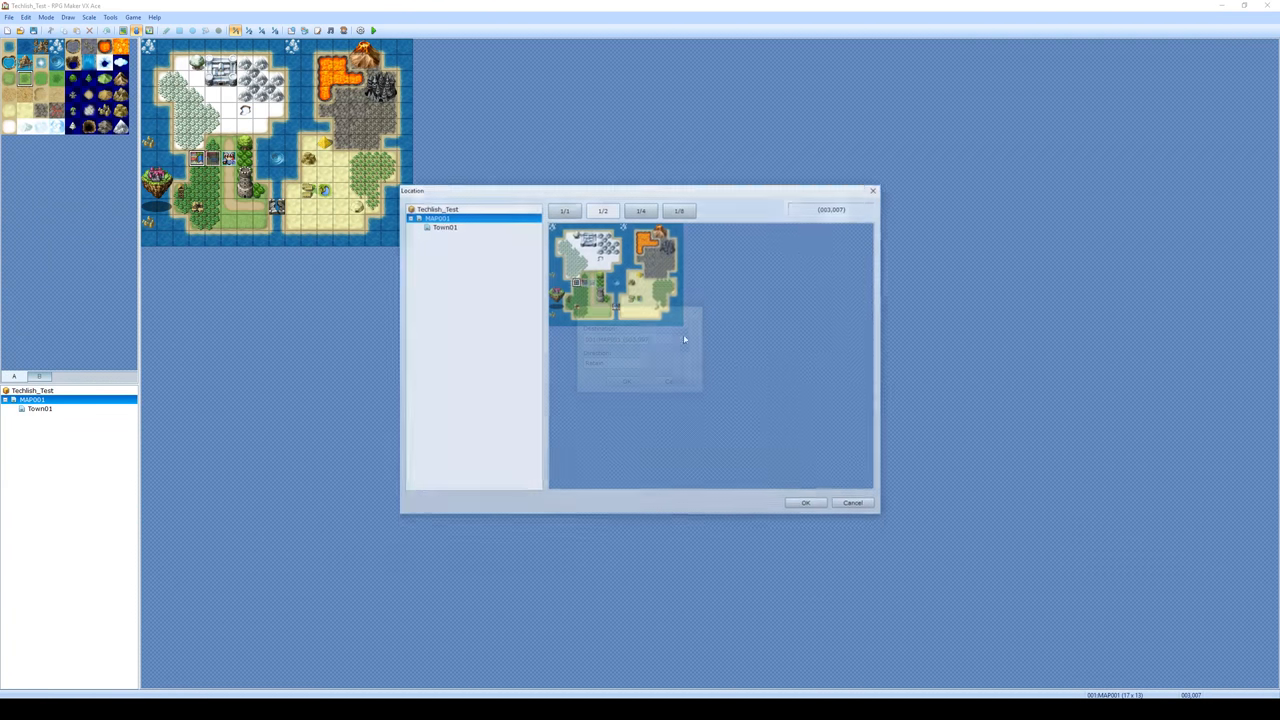
{"action": "left_click", "coordinate": [444, 226]}
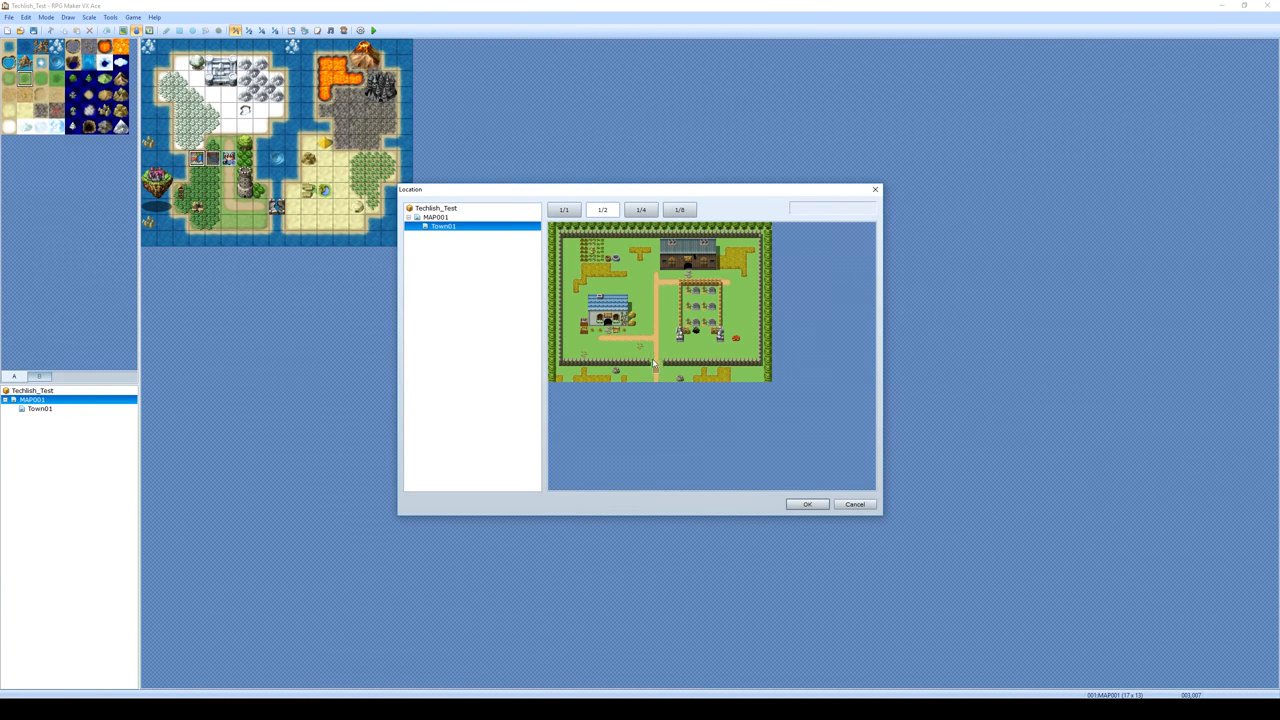
{"action": "left_click", "coordinate": [808, 504]}
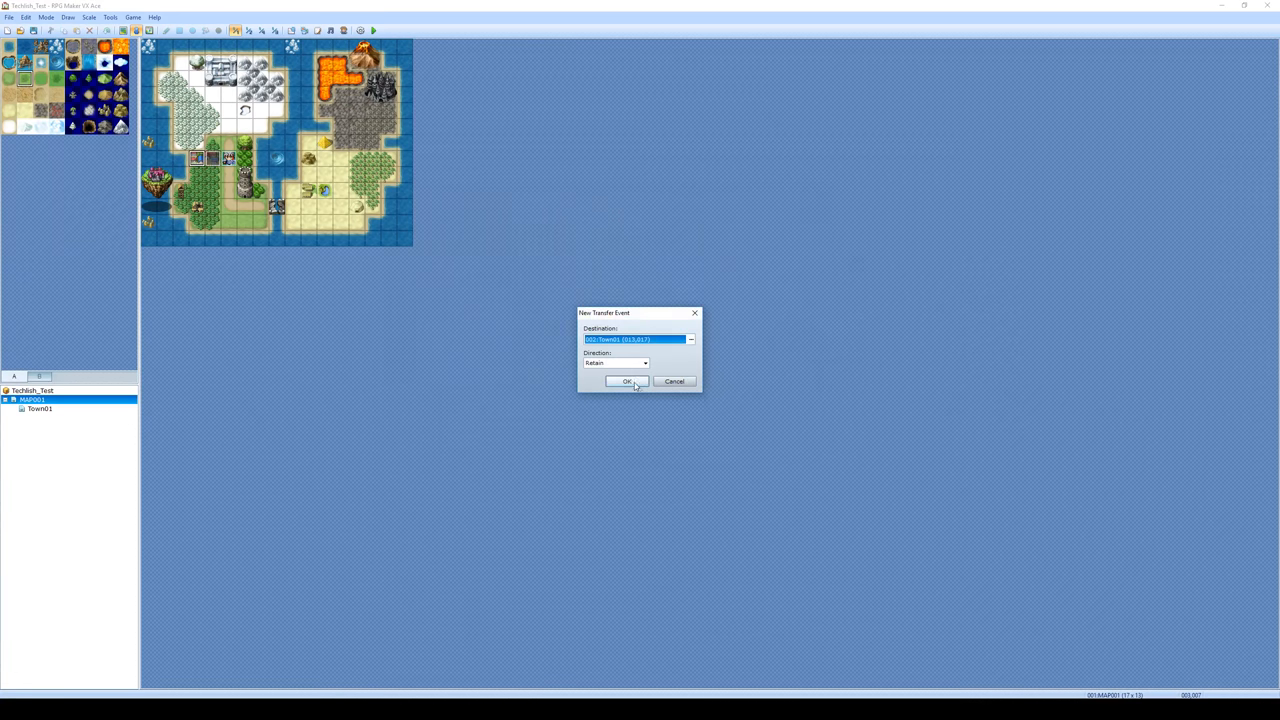
{"action": "left_click", "coordinate": [626, 380]}
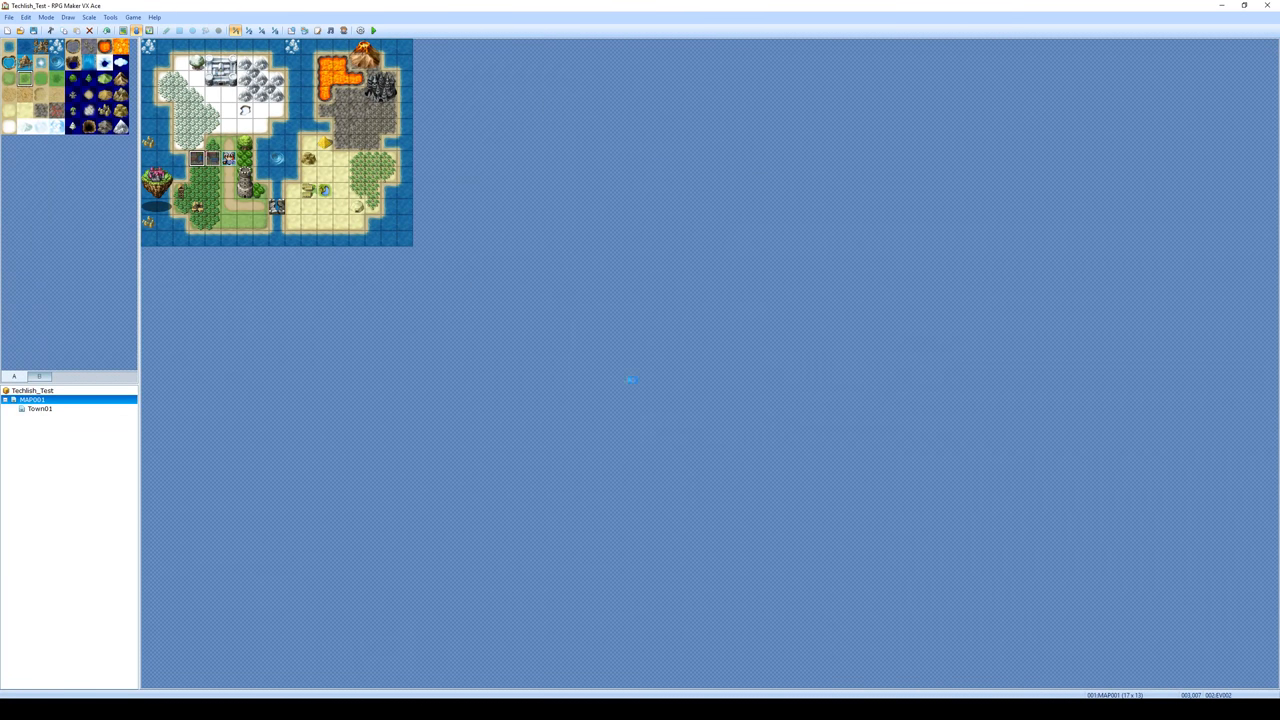
Playtest the game to see the town, then close the test window
{"action": "left_click", "coordinate": [372, 30]}
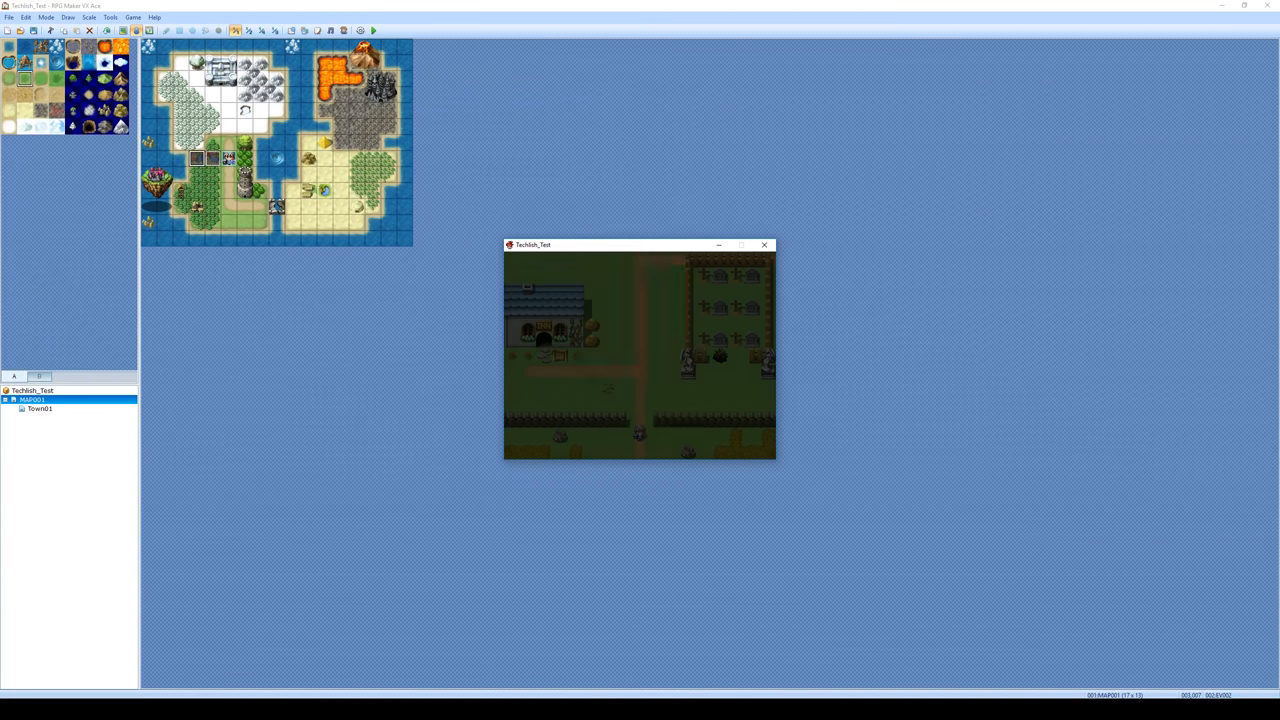
{"action": "left_click", "coordinate": [764, 244]}
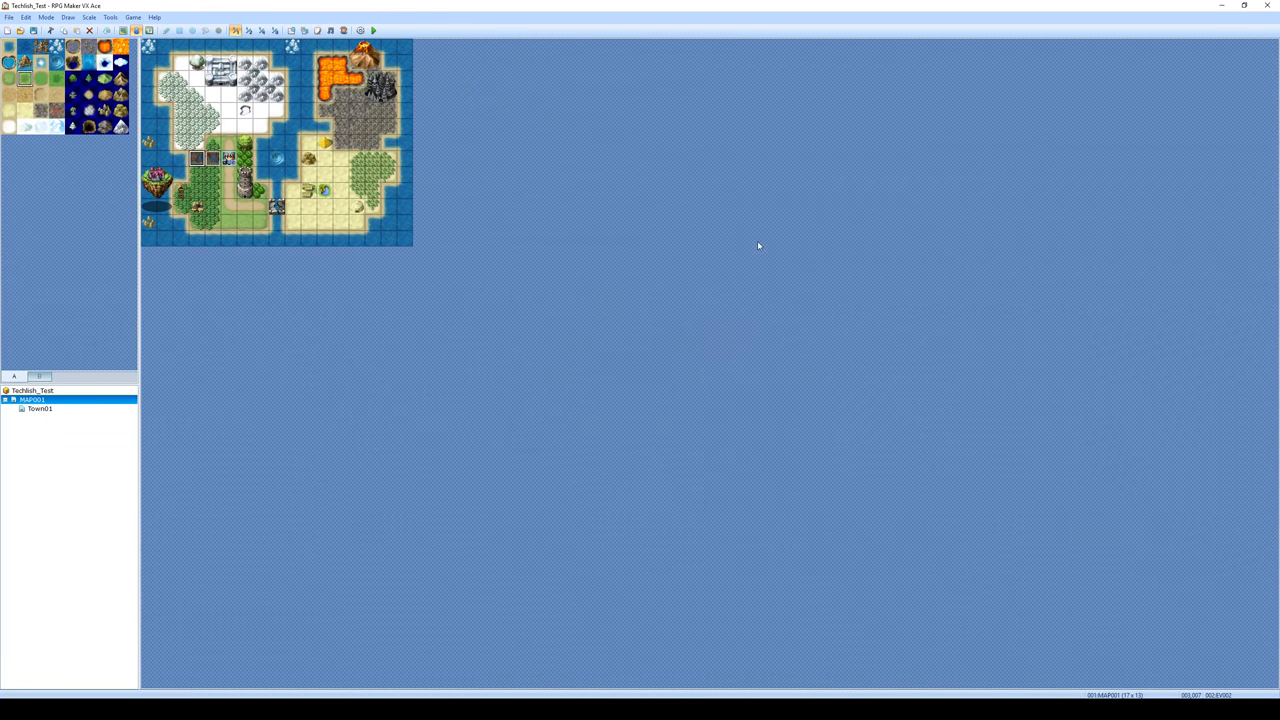